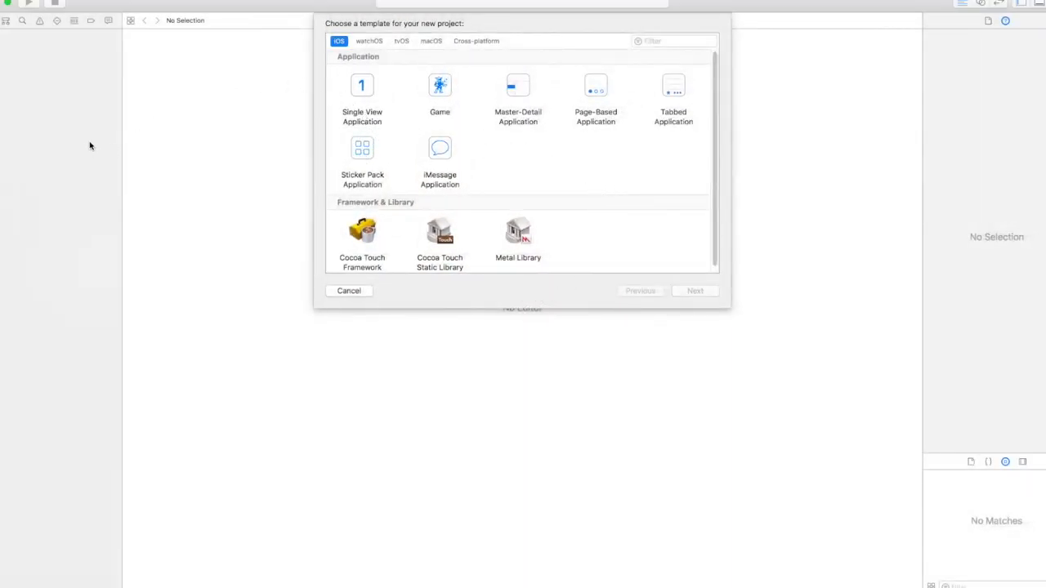
# Create a Single View Application project with product name Cache in the chosen folder
pyautogui.click(361, 89)
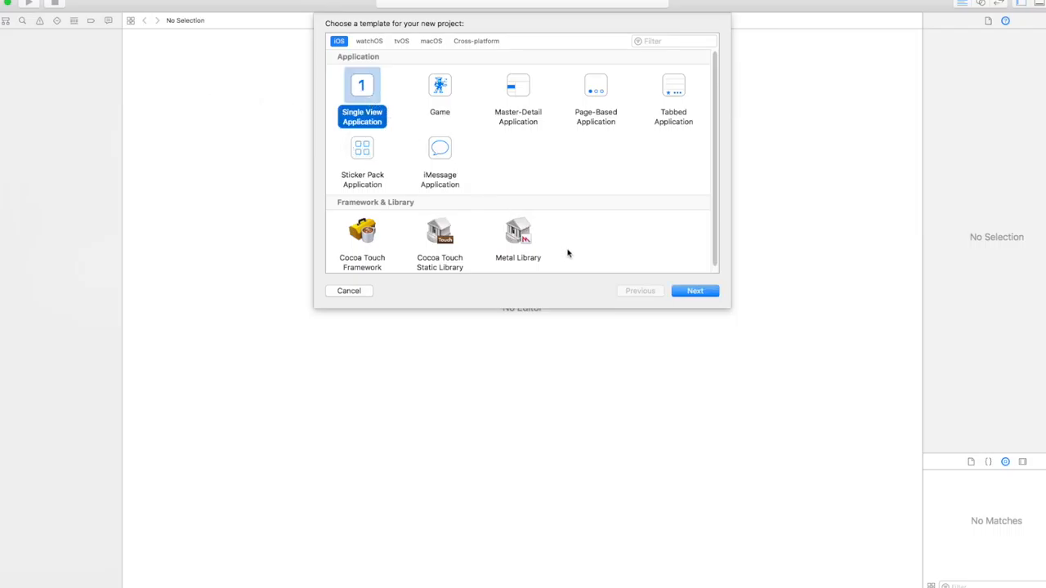
pyautogui.click(693, 291)
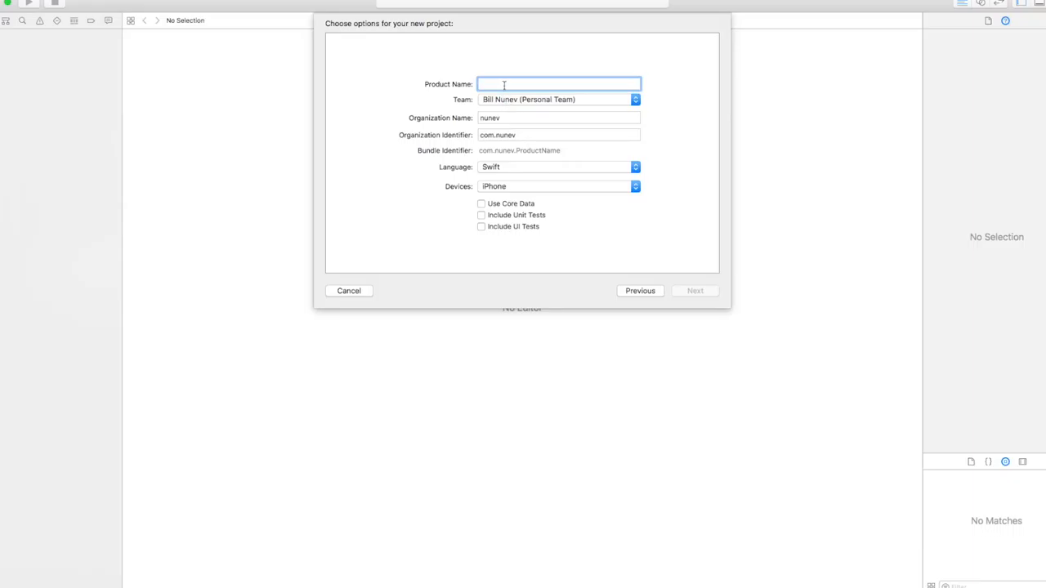
pyautogui.write('C')
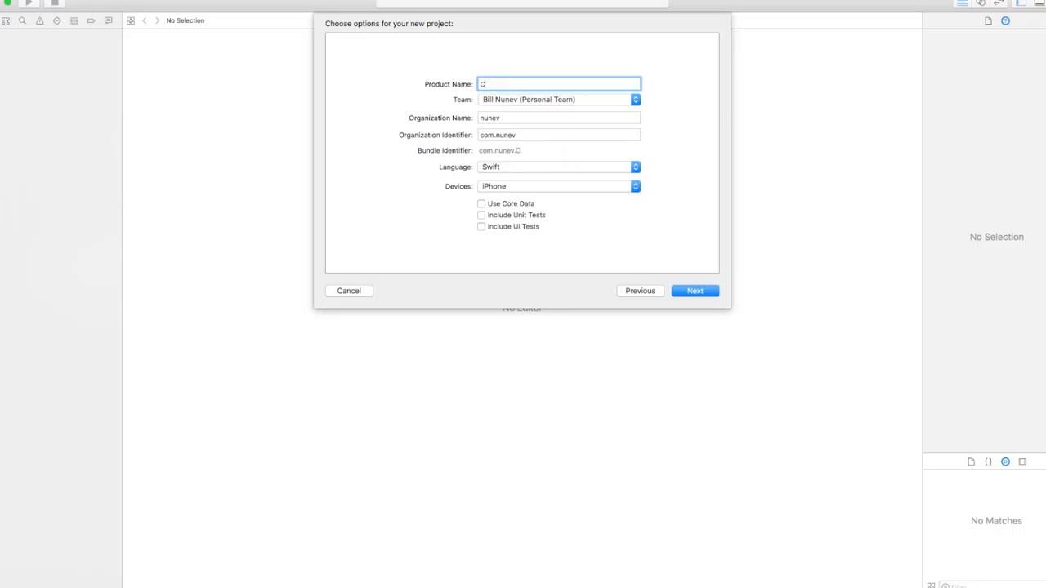
pyautogui.write('ache')
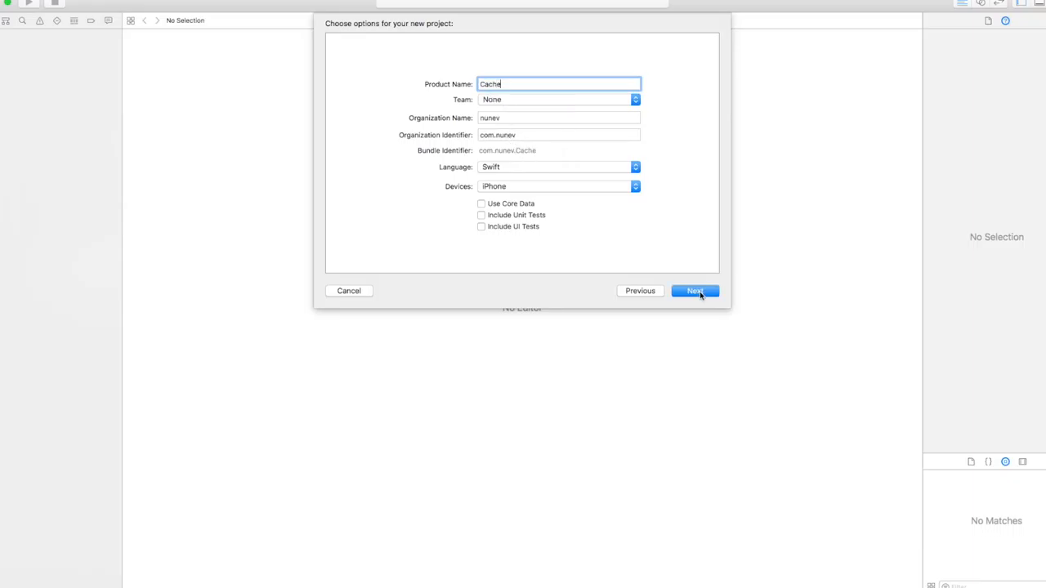
pyautogui.click(693, 291)
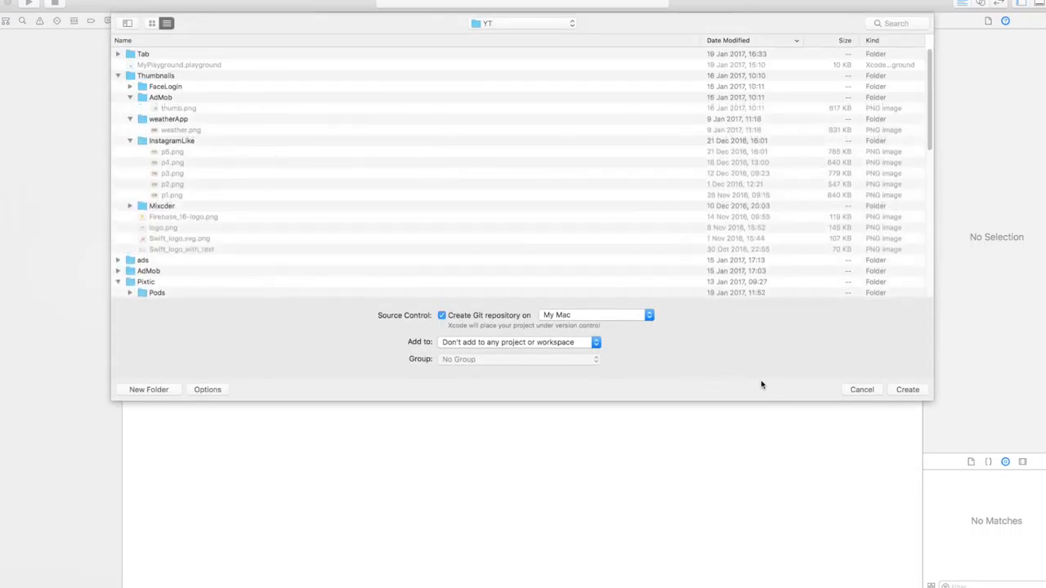
pyautogui.click(907, 388)
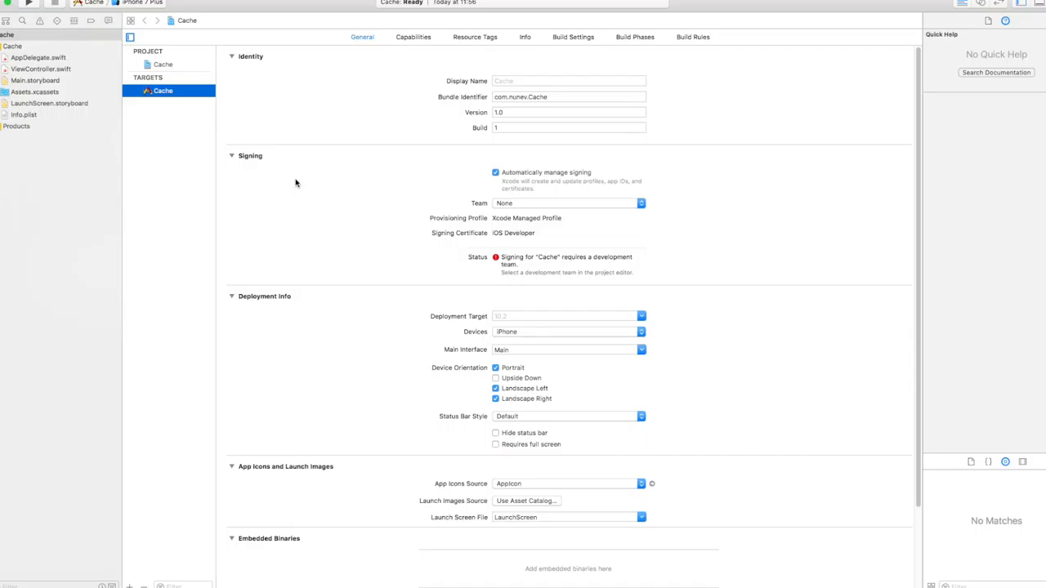
pyautogui.moveTo(298, 183)
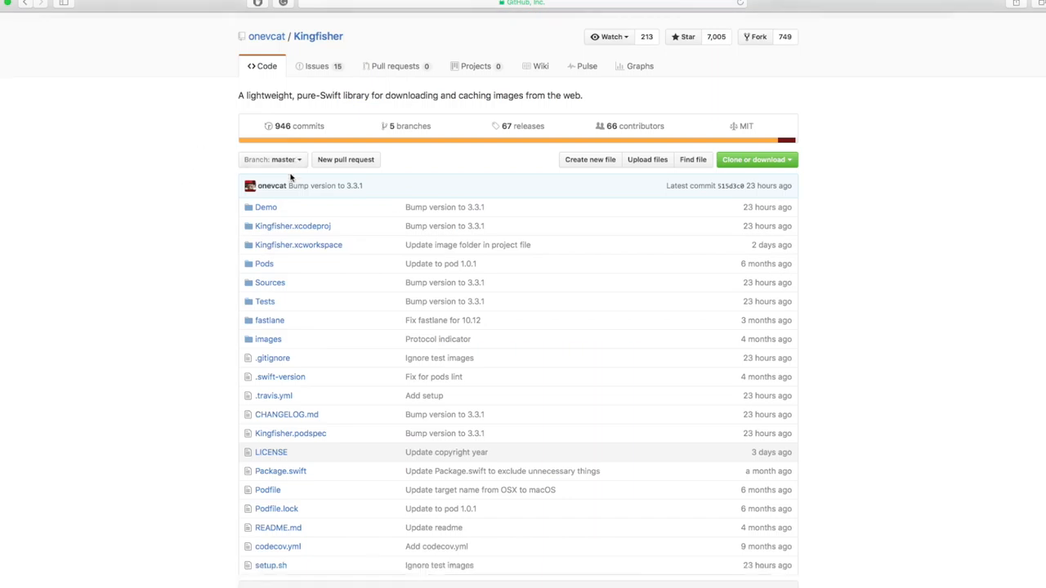
# Reach the Installation Guide link in the Kingfisher README and follow it to the wiki page
pyautogui.scroll(-3)
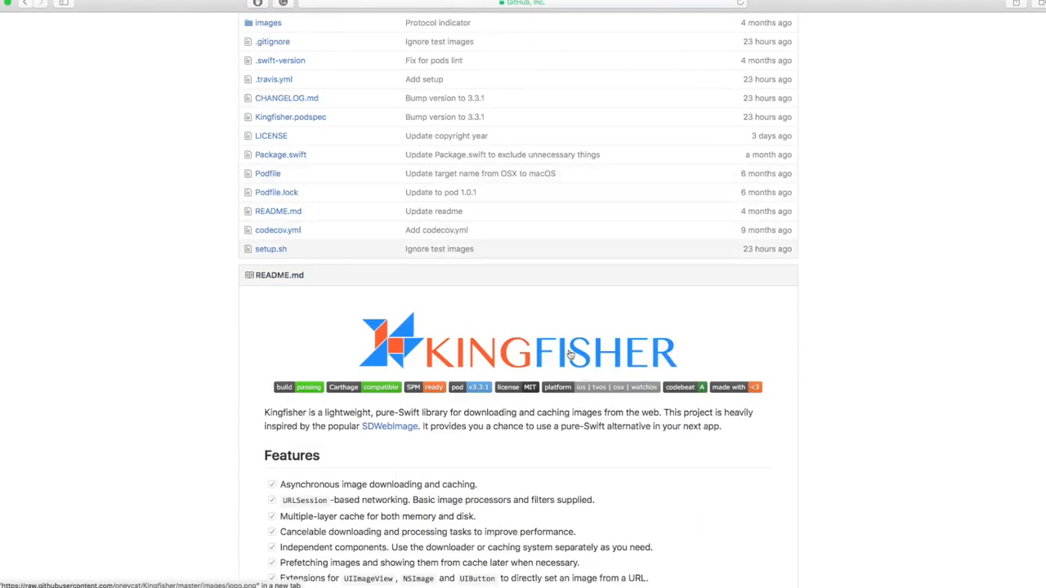
pyautogui.scroll(-3)
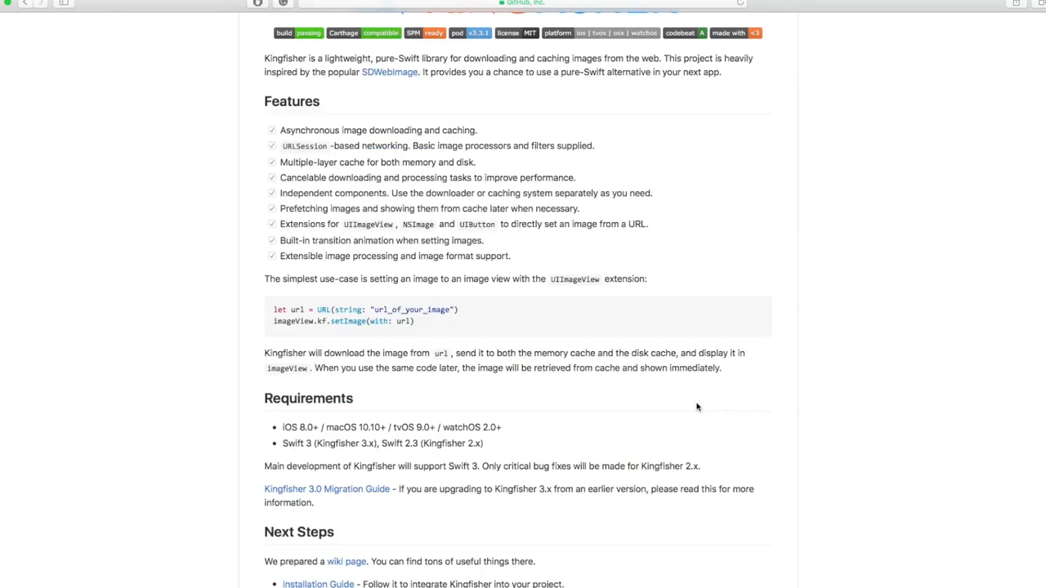
pyautogui.scroll(-3)
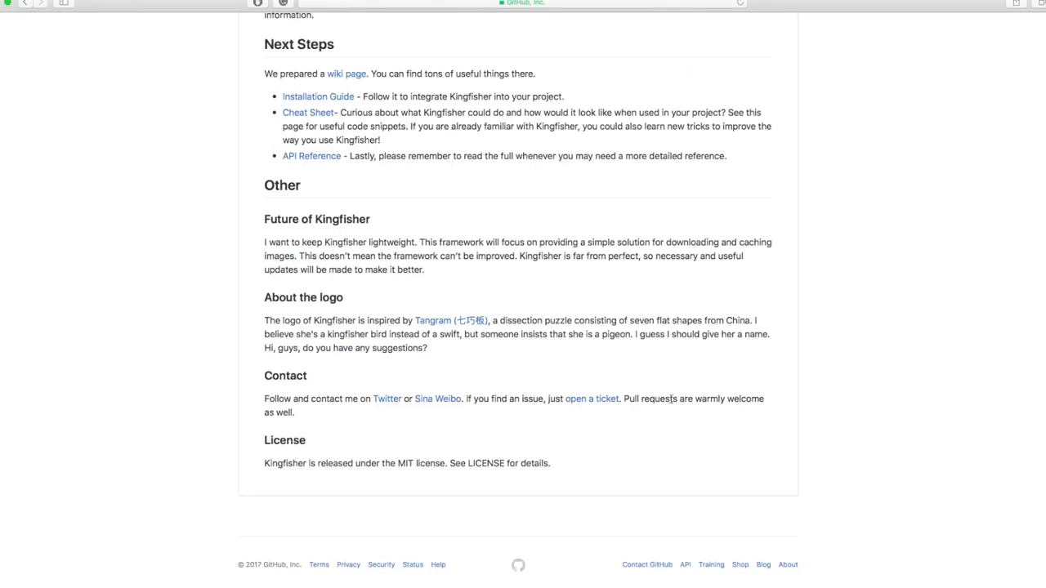
pyautogui.click(317, 96)
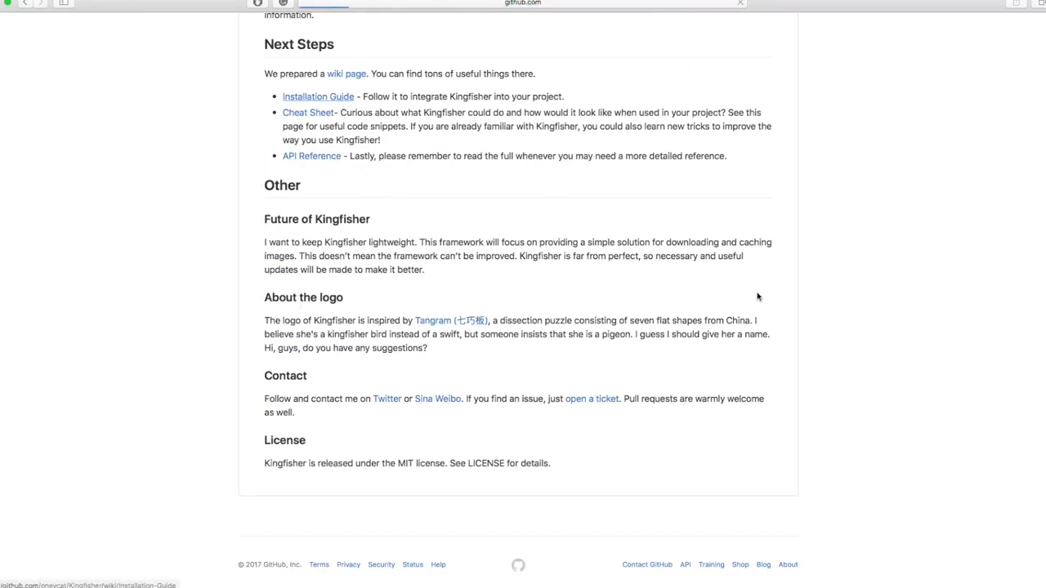
pyautogui.click(317, 96)
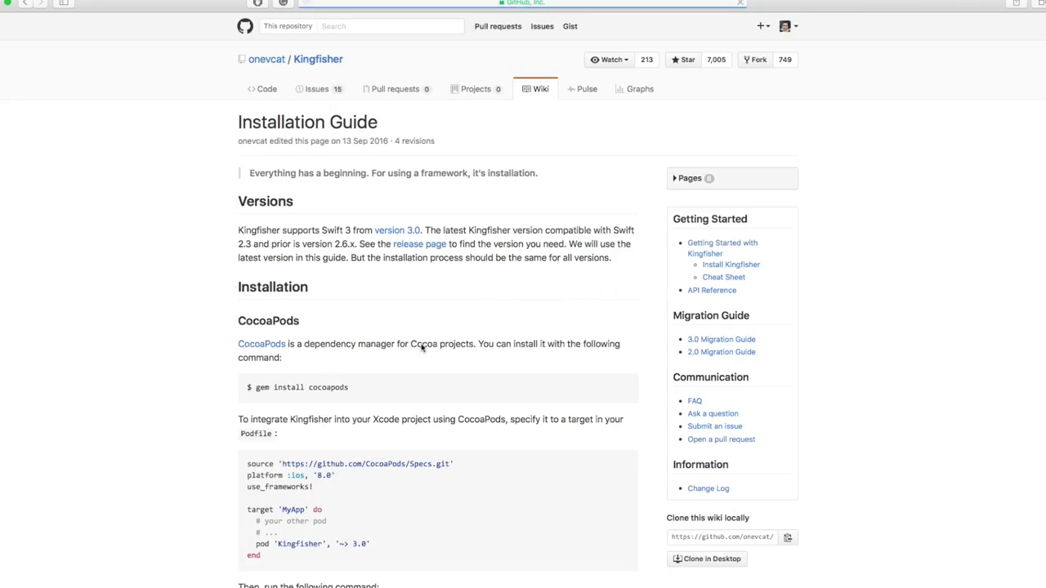
# Scroll to the CocoaPods section and select the gem install cocoapods command near the Podfile example
pyautogui.scroll(-3)
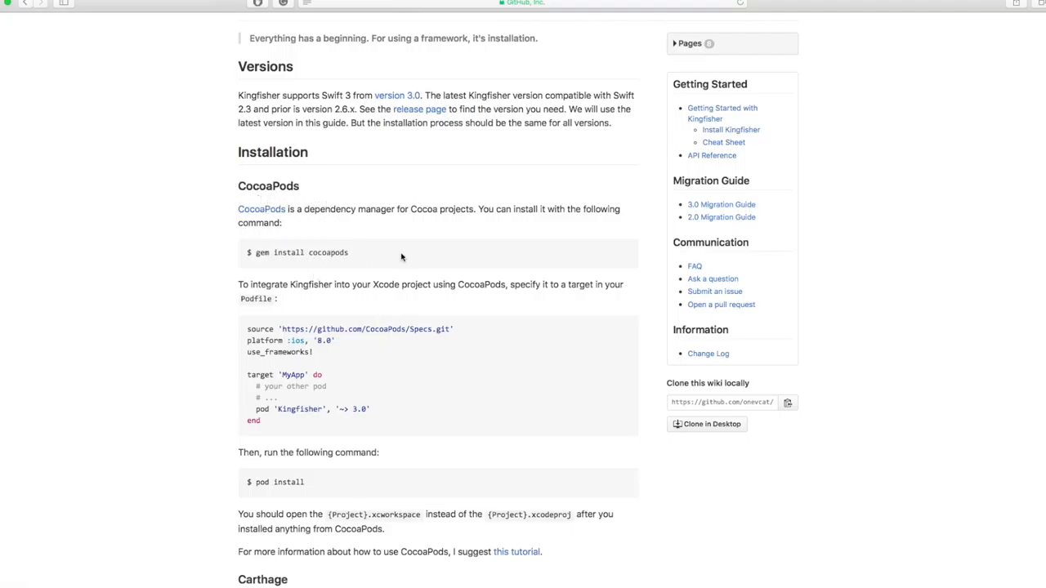
pyautogui.scroll(-3)
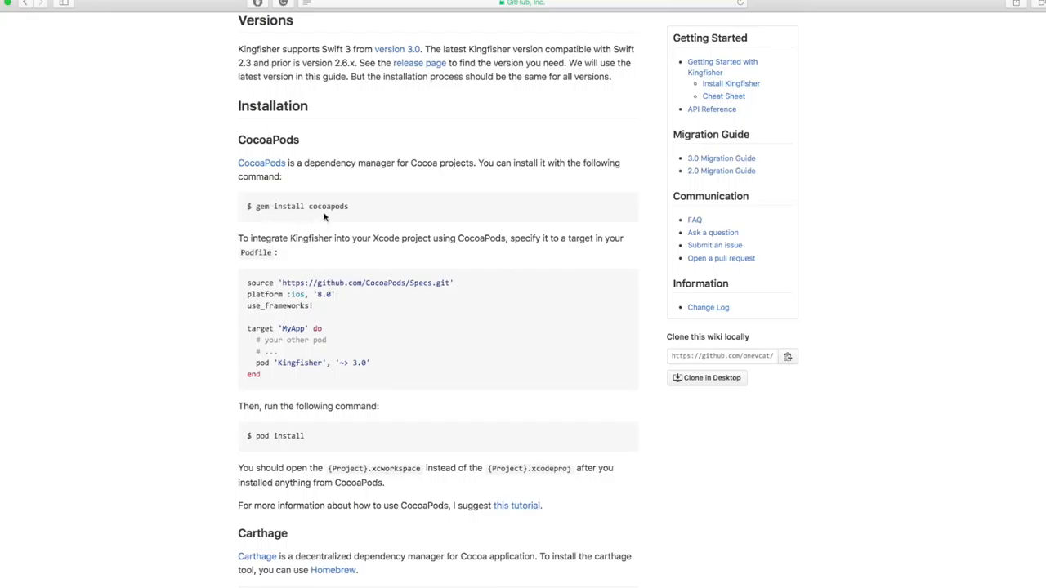
pyautogui.tripleClick(297, 206)
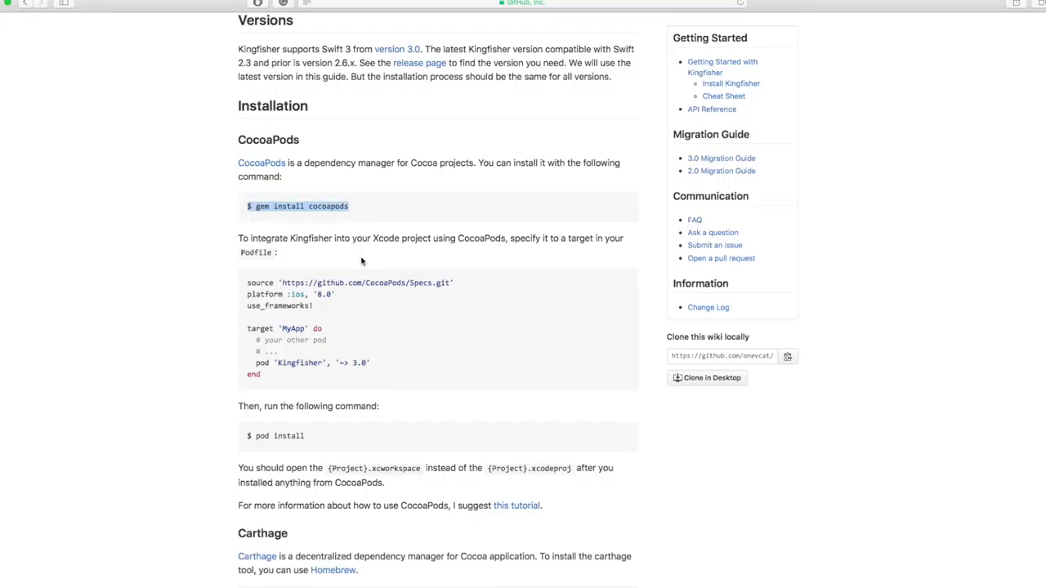
pyautogui.scroll(-3)
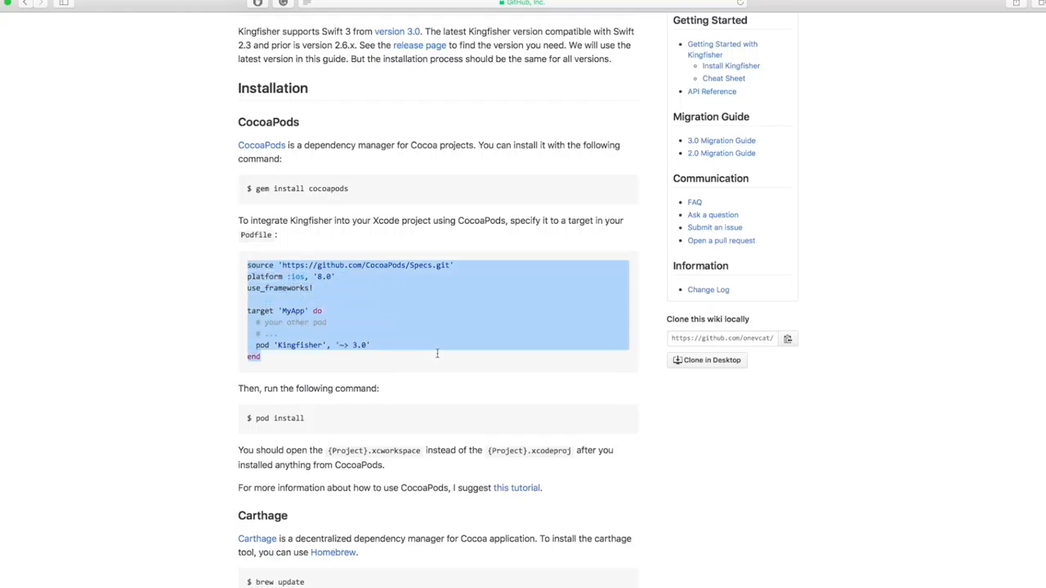
pyautogui.moveTo(439, 359)
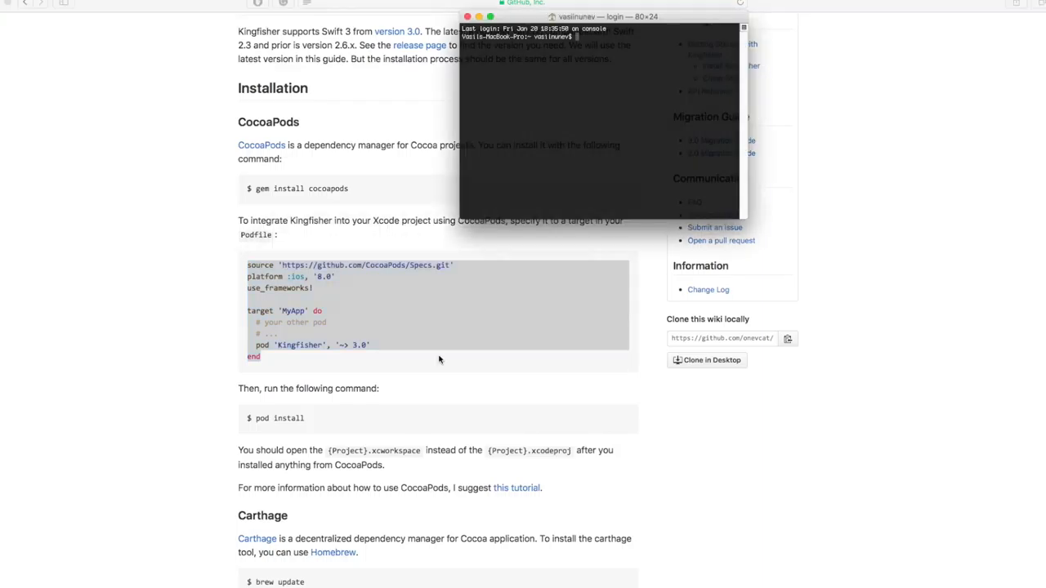
# Change into Desktop/YT/Cache, run pod init, then open the generated Podfile
pyautogui.write('cd Desktop/')
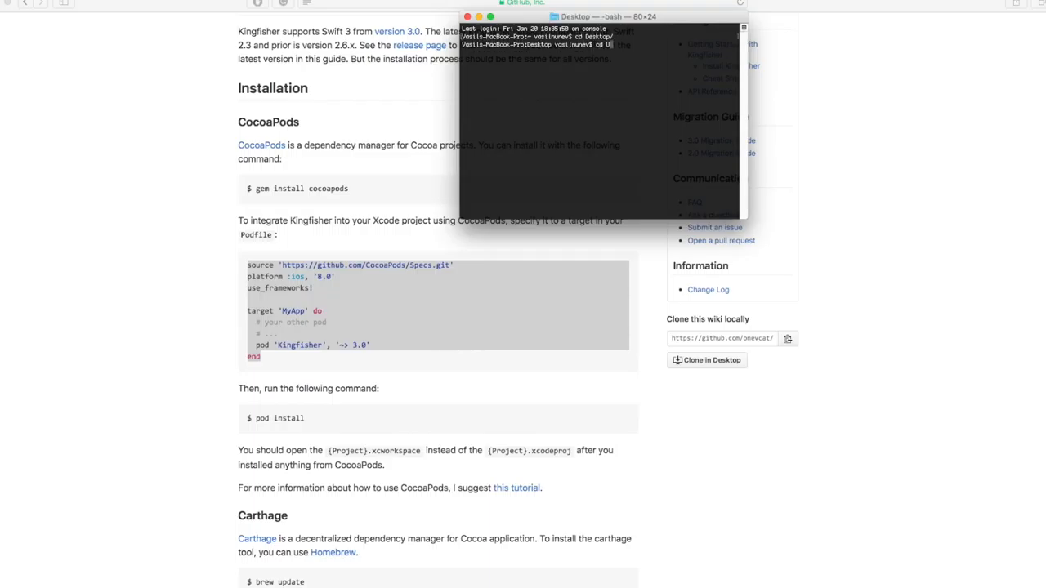
pyautogui.write('cd YT/')
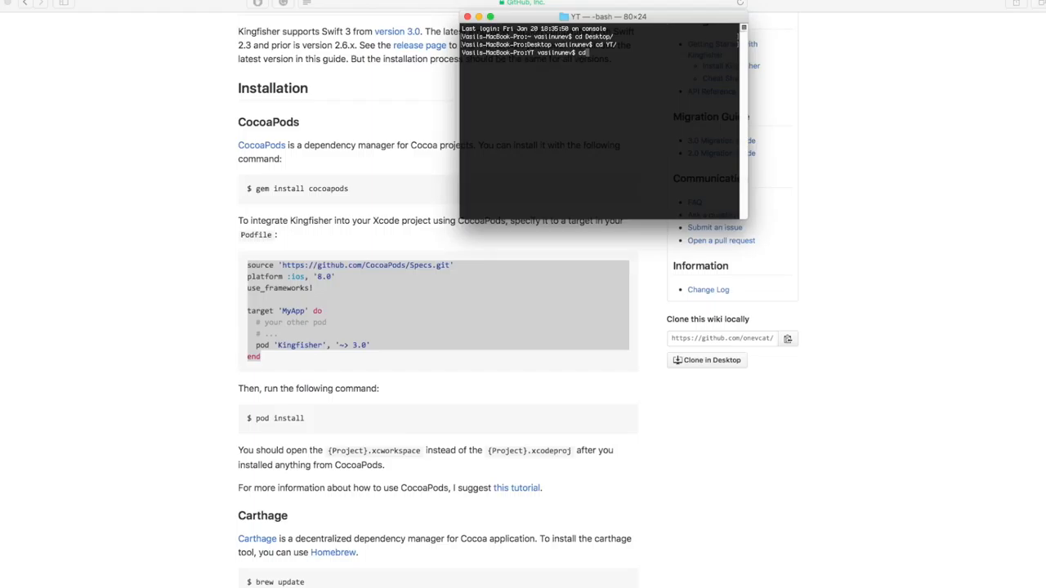
pyautogui.write('cd Cache/')
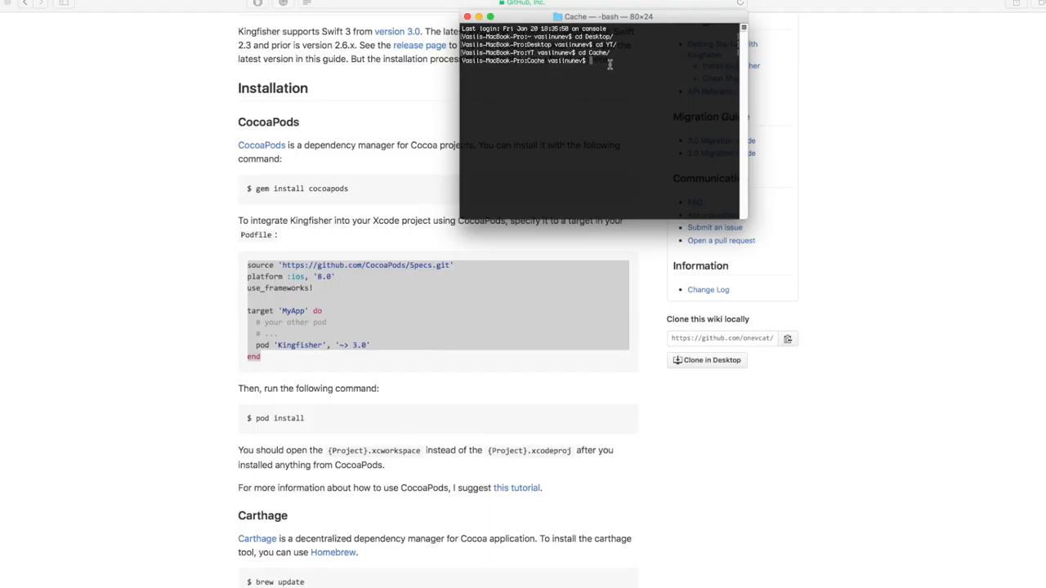
pyautogui.write('pod init')
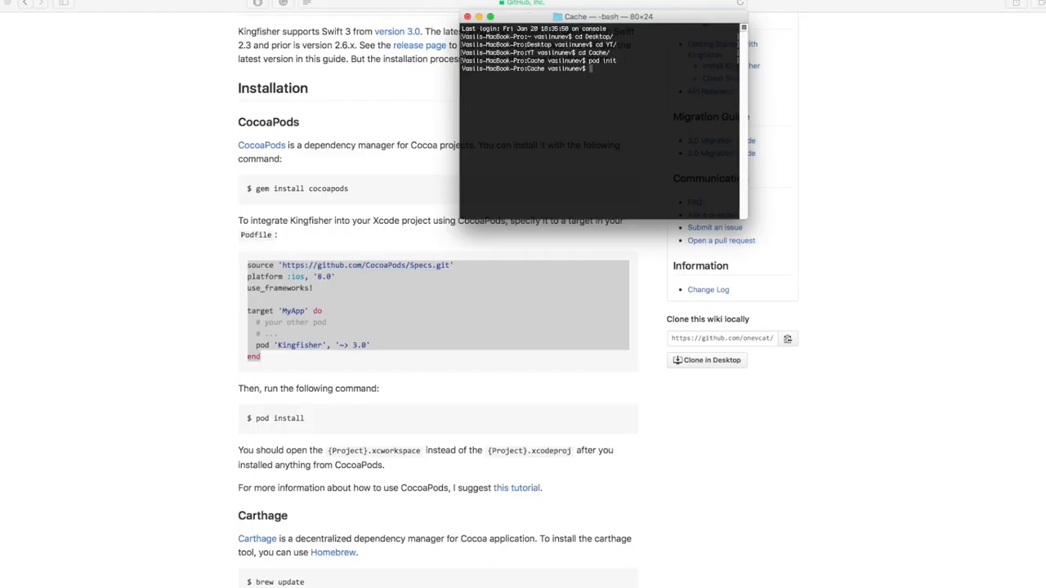
pyautogui.write('open Po')
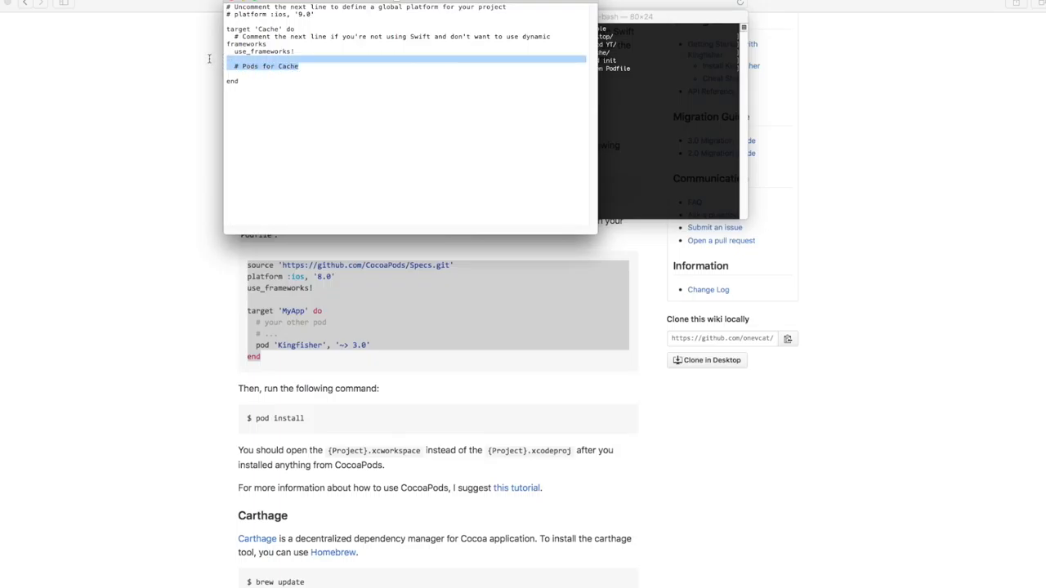
# Replace the '# Pods for Cache' comment with pod 'Kingfisher', '~> 3.0'
pyautogui.press('Delete')
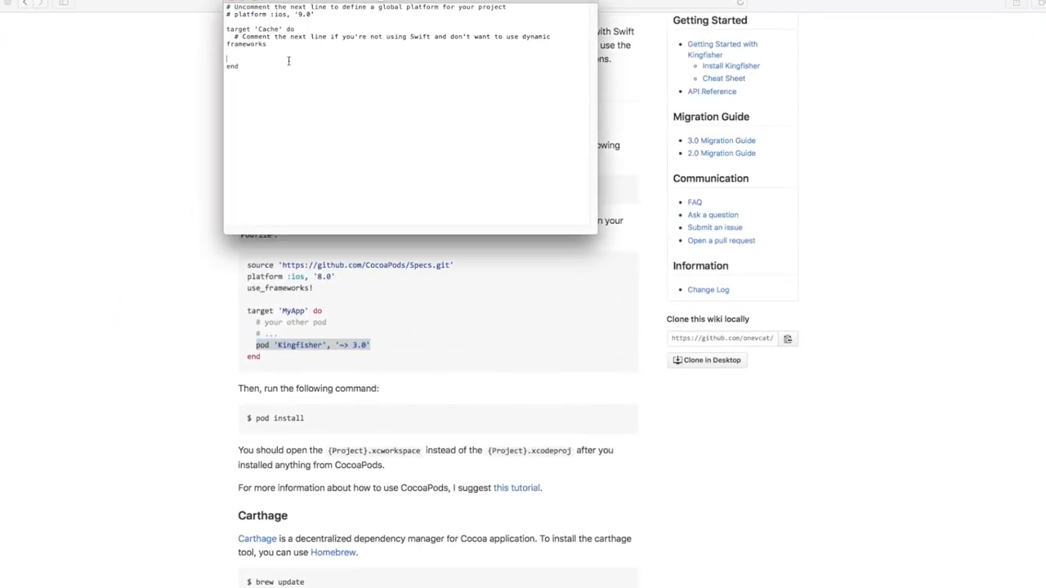
pyautogui.write("pod 'Kingfisher', '~> 3.0'")
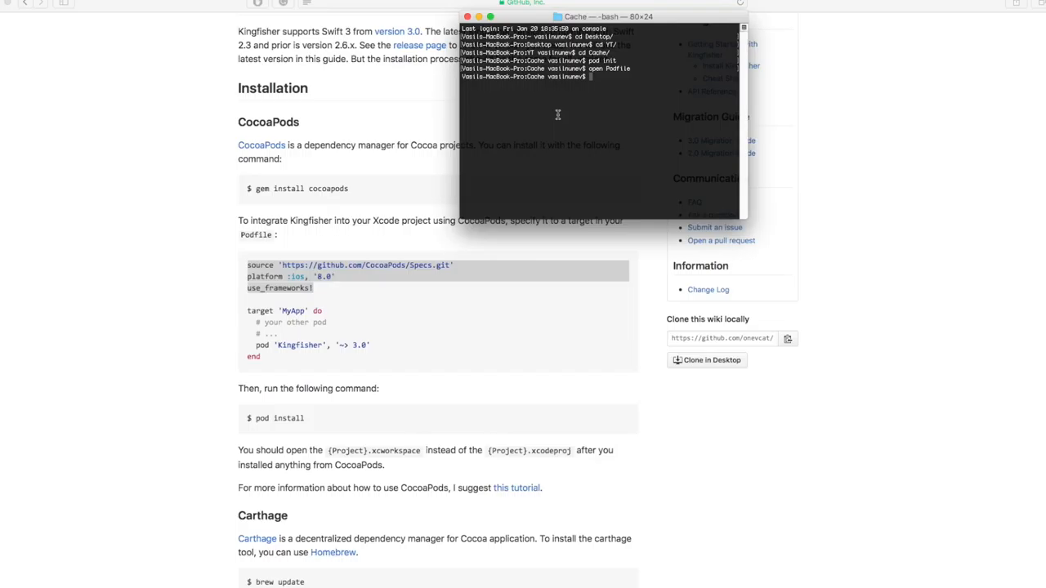
# Run pod install so Kingfisher is integrated and Cache.xcworkspace is generated
pyautogui.write('pod install')
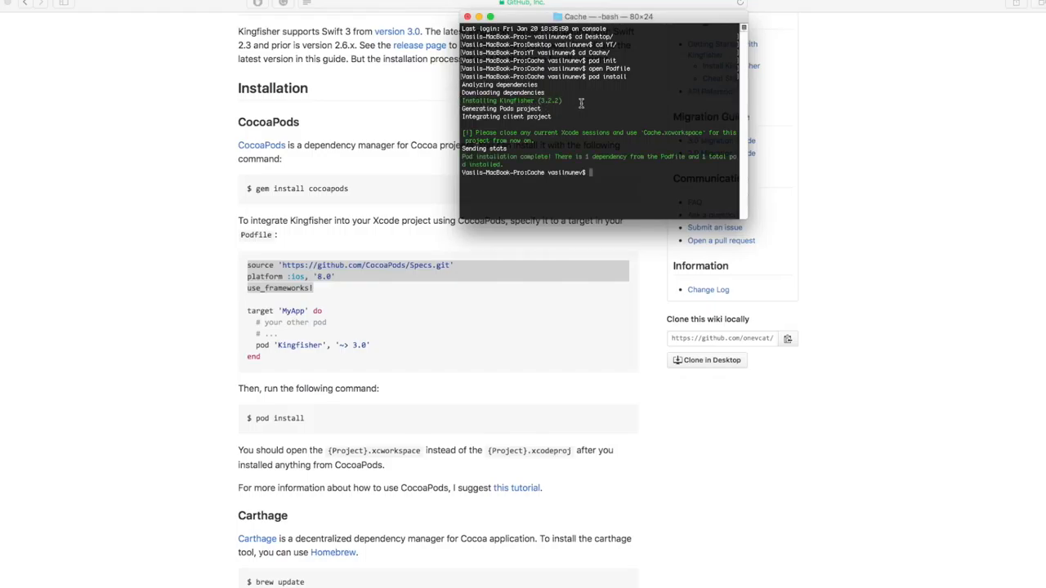
pyautogui.write('o')
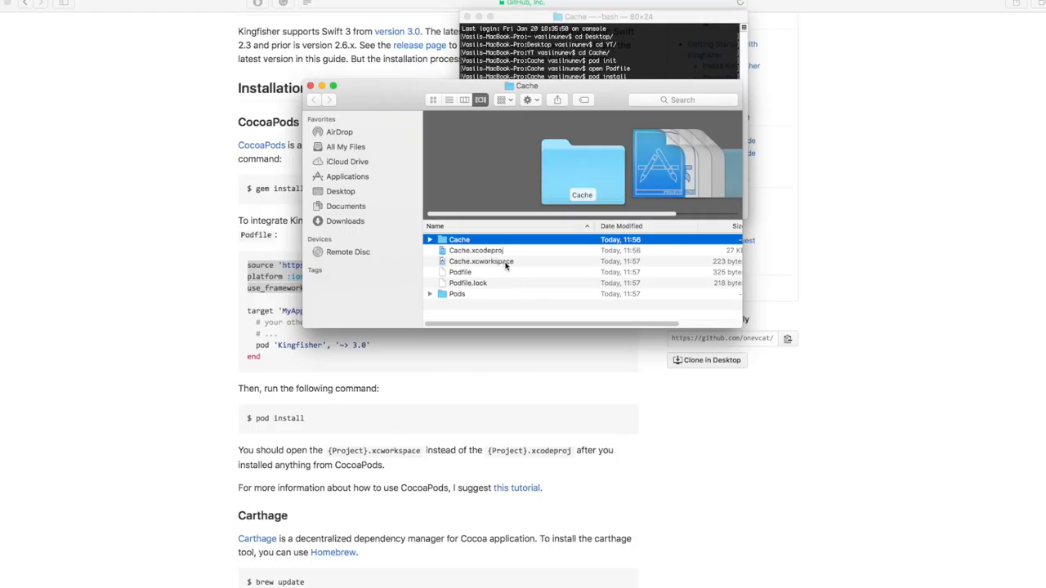
# Open Cache.xcworkspace and expand the Cache project's files in the Project Navigator
pyautogui.click(481, 262)
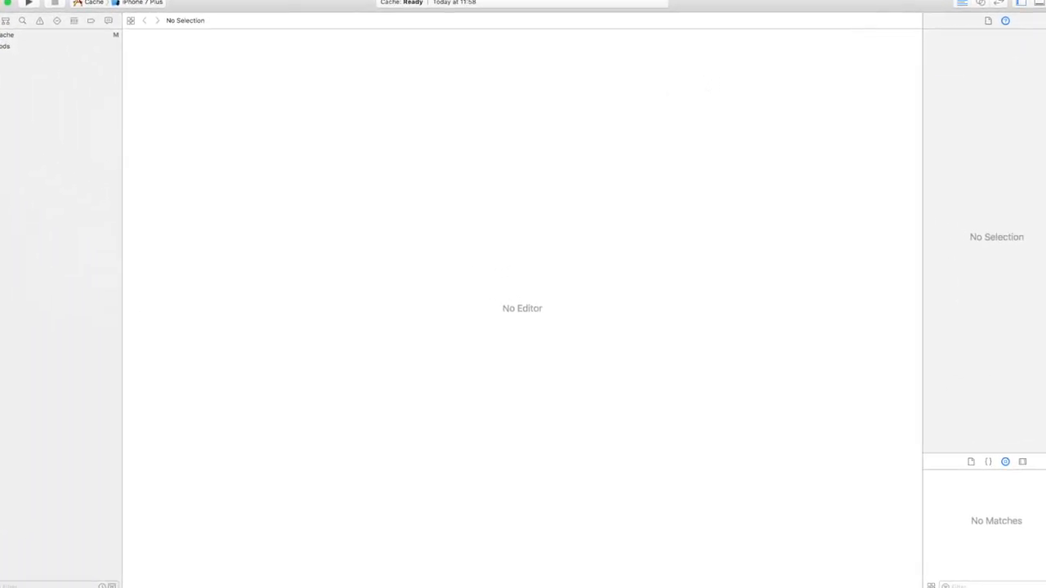
pyautogui.click(6, 46)
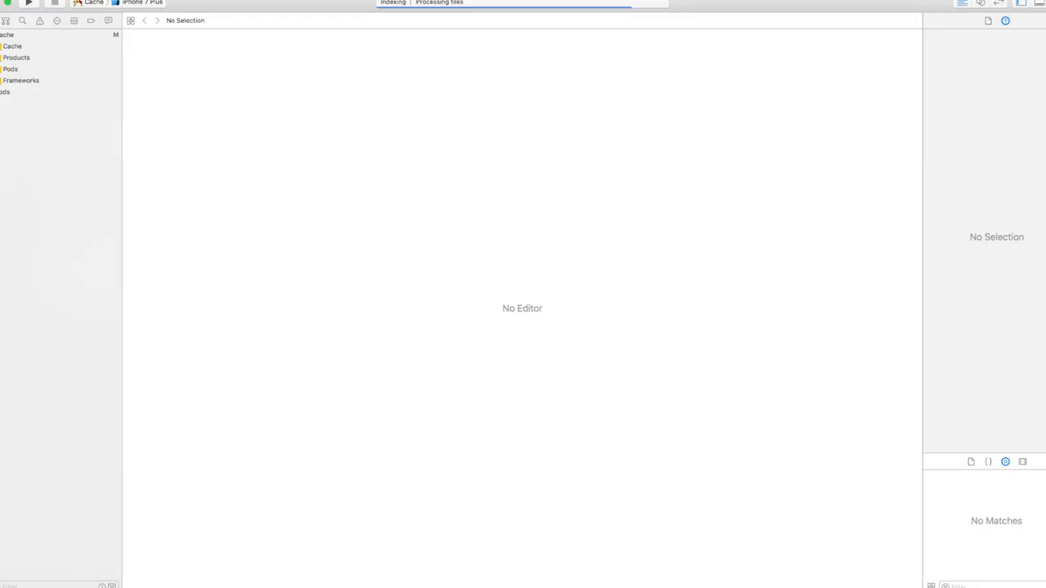
pyautogui.click(36, 80)
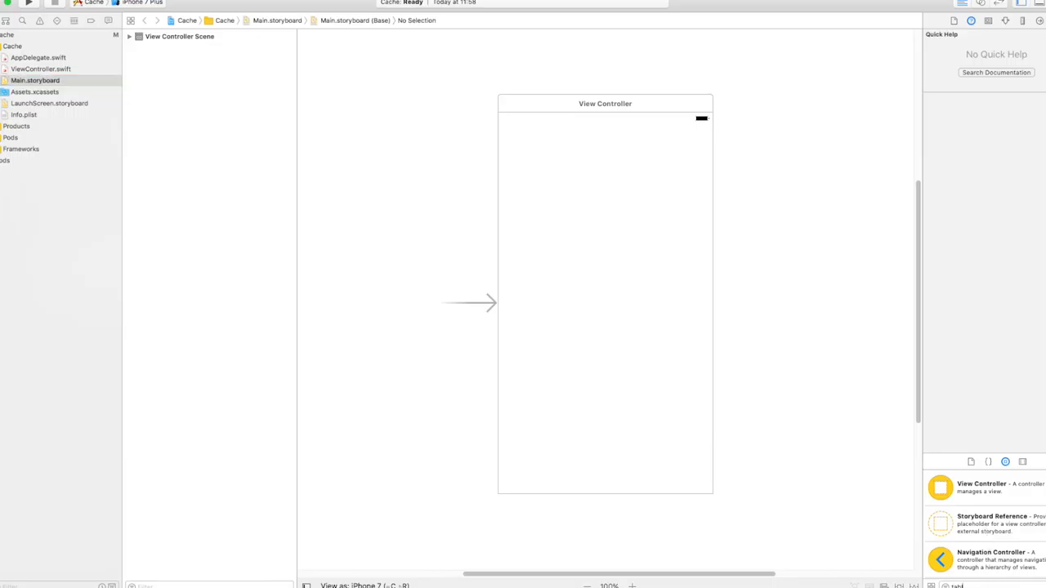
# Drag a Table View onto the View Controller and pin it to the screen edges with 4 constraints
pyautogui.scroll(-3)
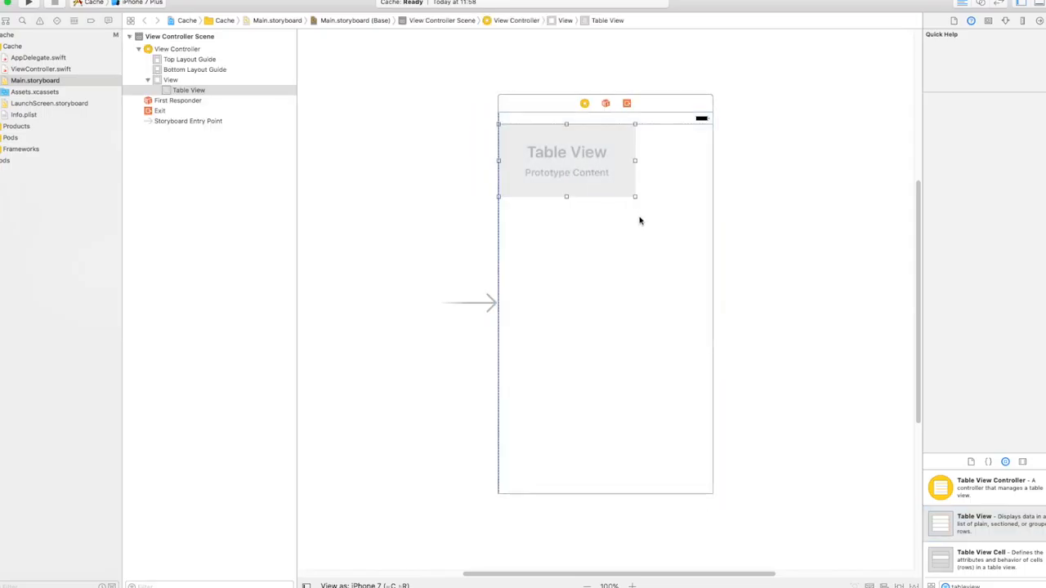
pyautogui.moveTo(634, 196); pyautogui.dragTo(709, 492)
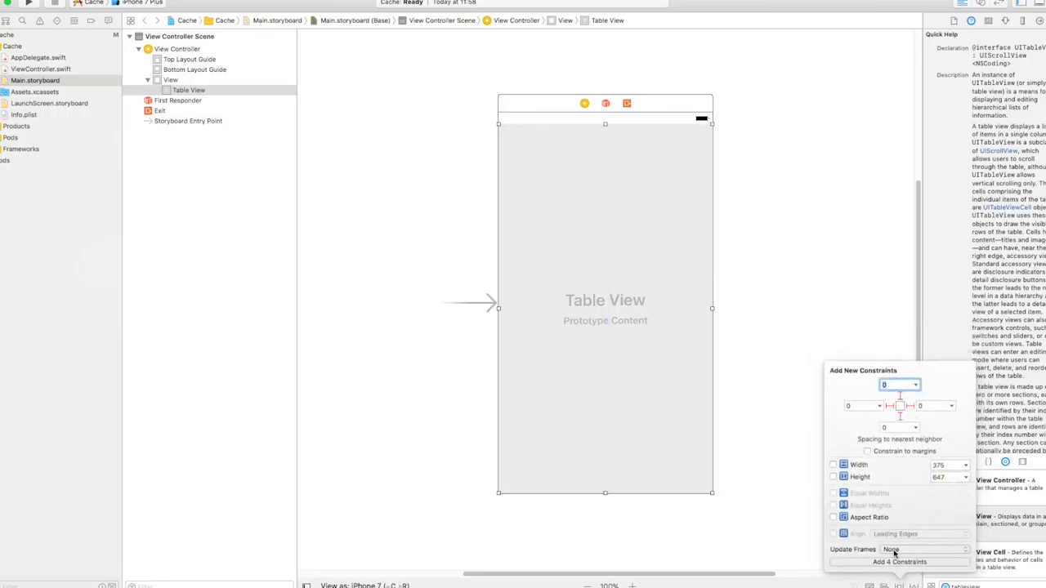
pyautogui.click(899, 562)
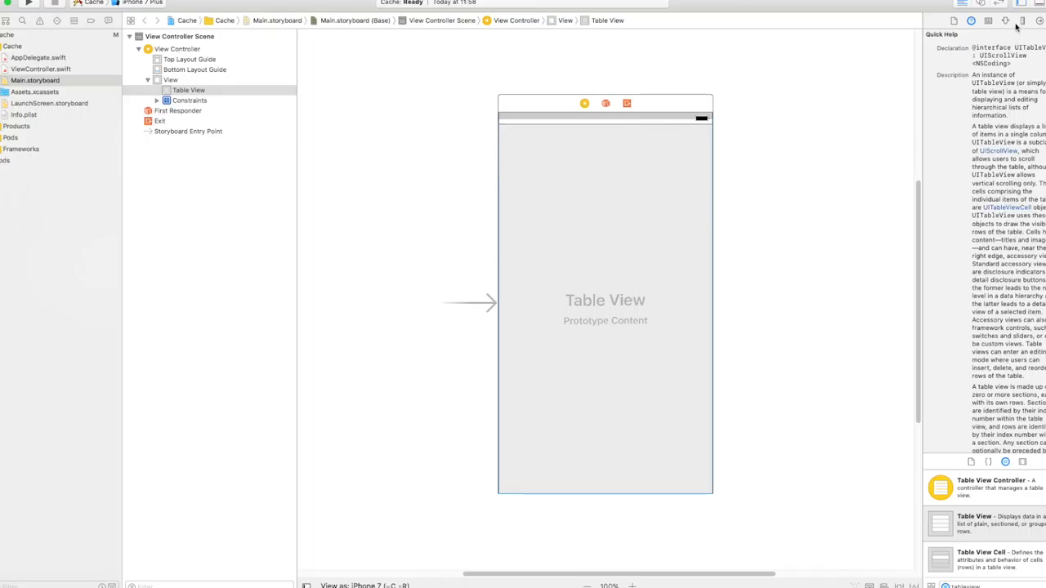
pyautogui.click(1006, 19)
pyautogui.write('image')
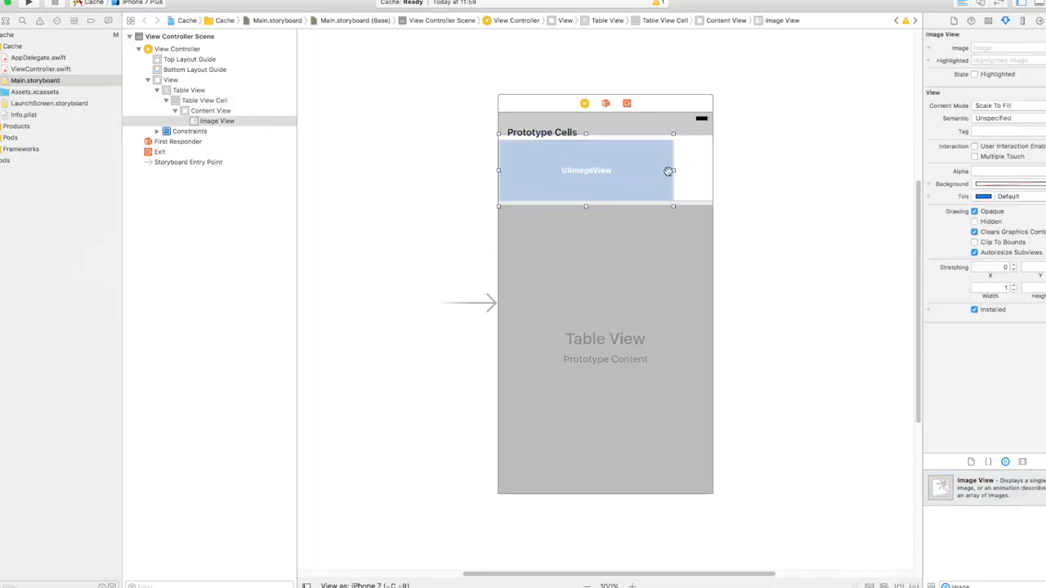
# Stretch the cell's image view to full cell width and pin it with its own constraints
pyautogui.moveTo(673, 170); pyautogui.dragTo(711, 170)
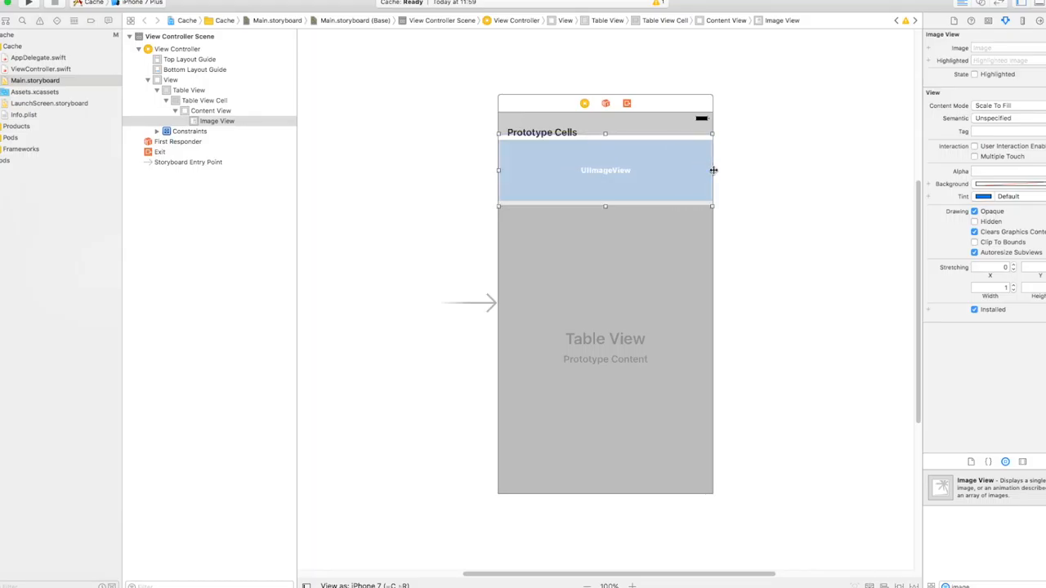
pyautogui.moveTo(681, 216)
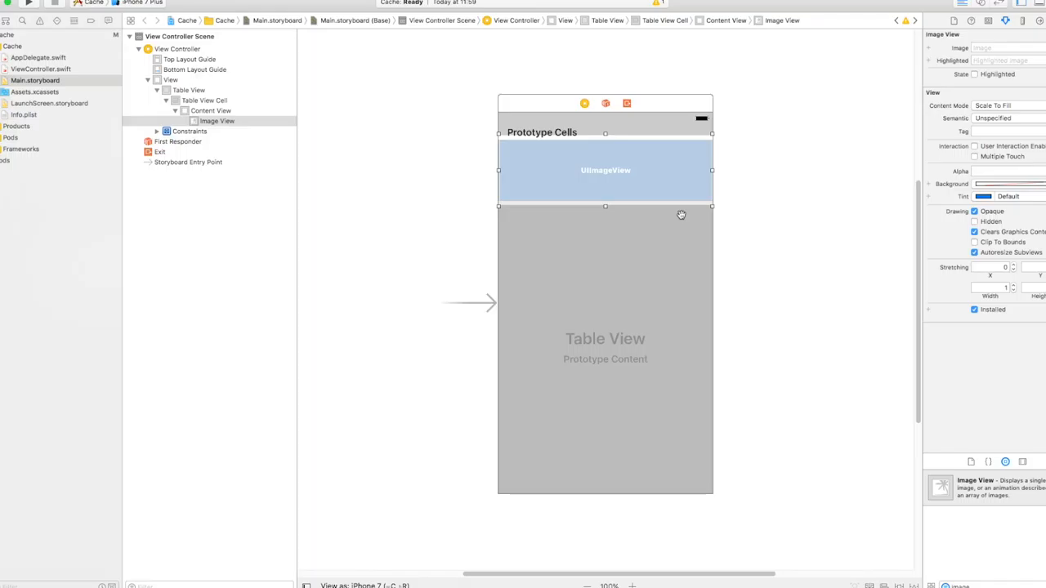
pyautogui.moveTo(644, 177)
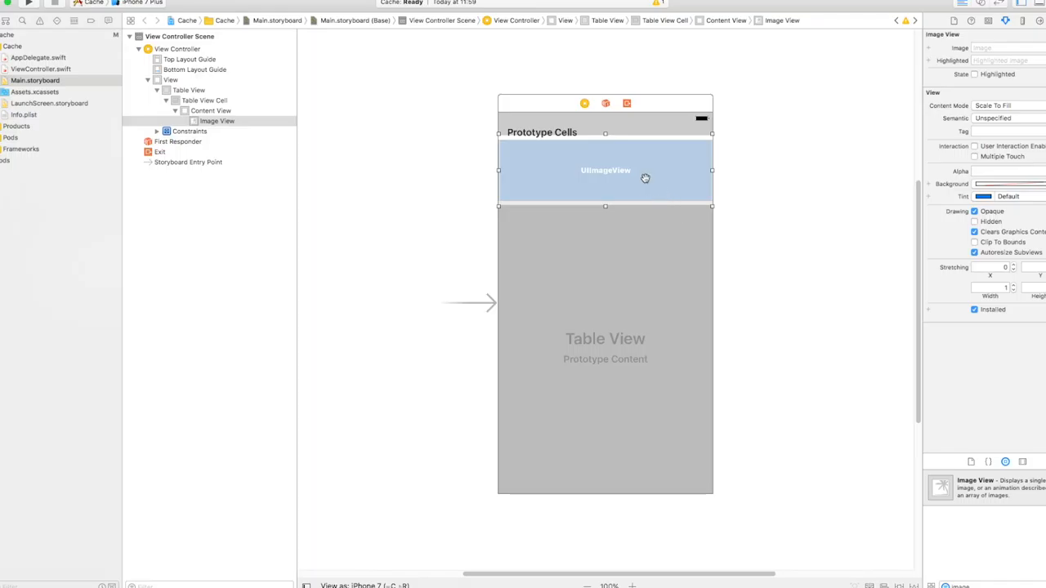
pyautogui.moveTo(874, 562)
pyautogui.write('0')
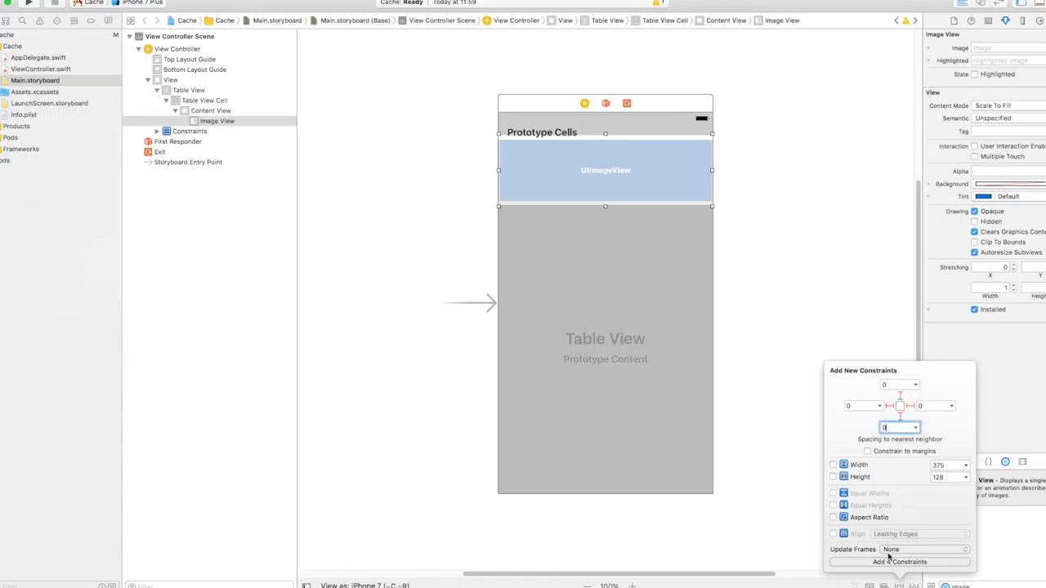
pyautogui.click(899, 563)
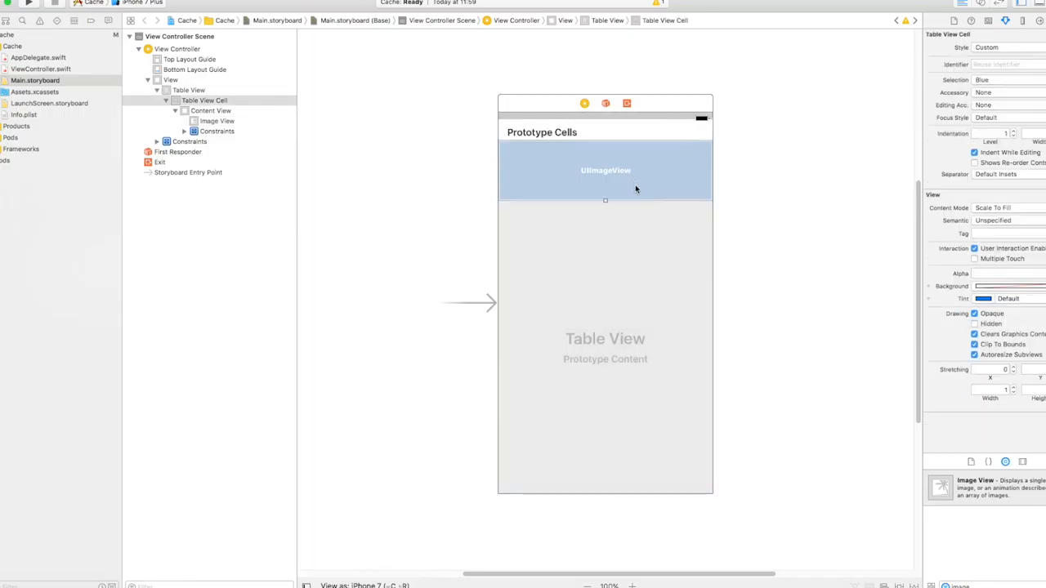
pyautogui.moveTo(616, 190)
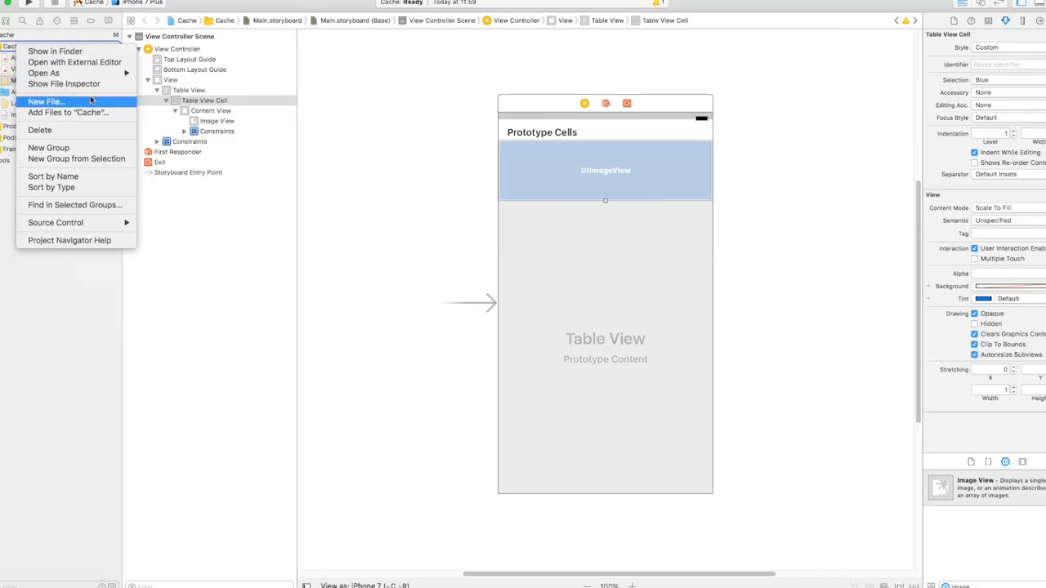
pyautogui.moveTo(57, 101)
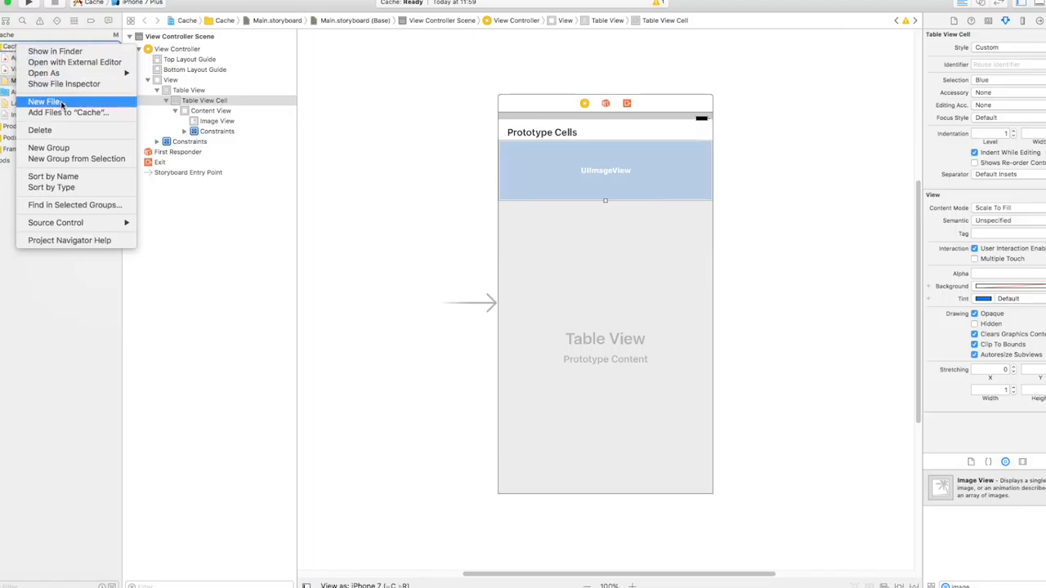
# Add a Cocoa Touch Class file ImageCell subclassing UITableViewCell to the Cache group
pyautogui.click(45, 101)
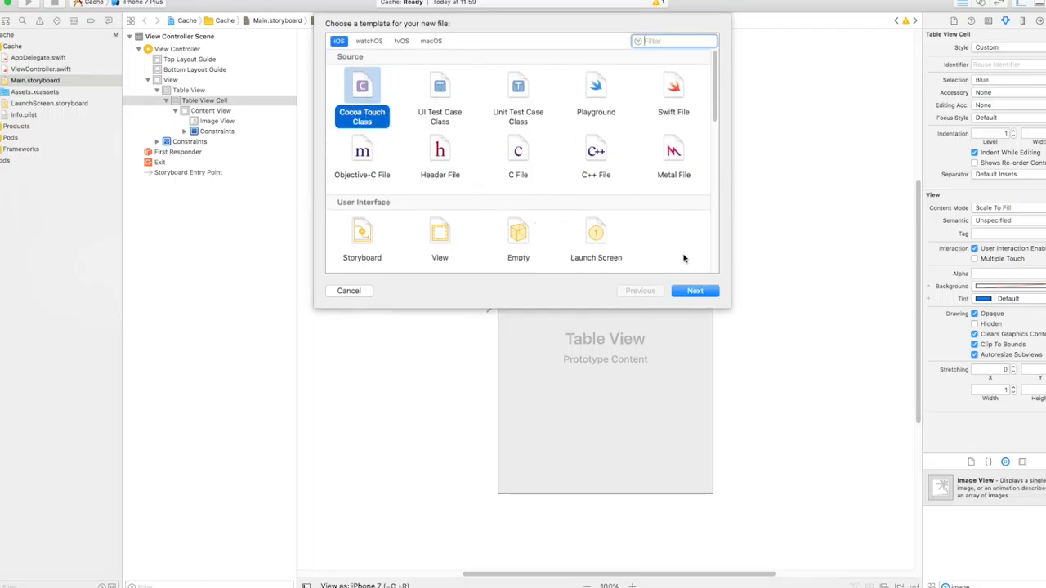
pyautogui.click(693, 291)
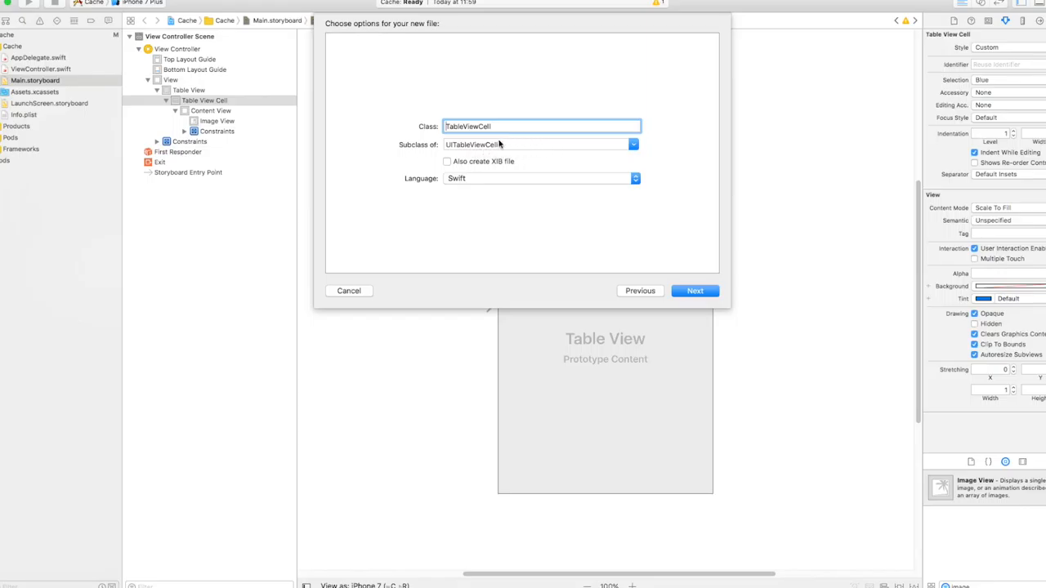
pyautogui.write('ImgCell')
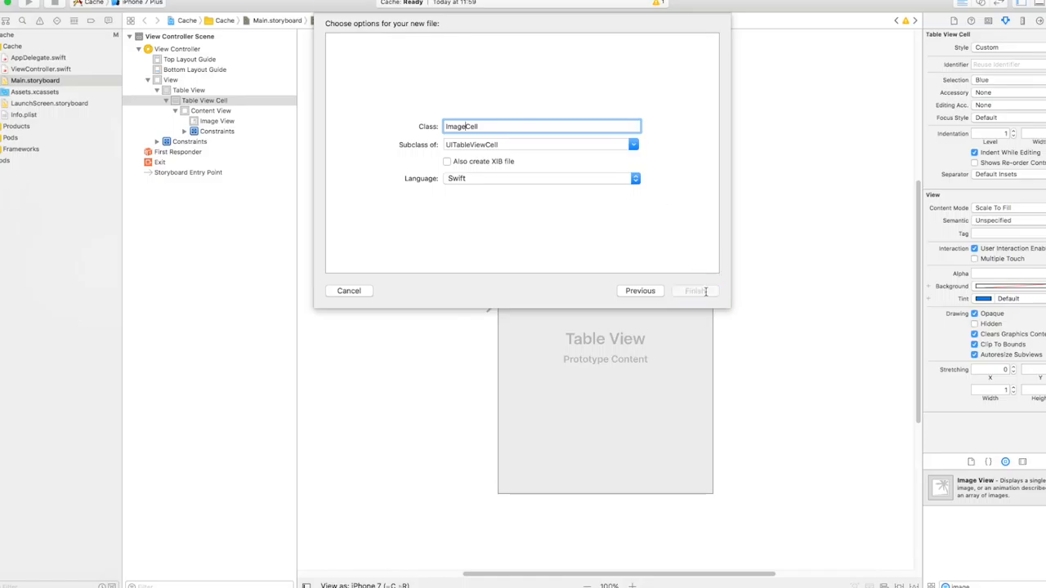
pyautogui.click(693, 291)
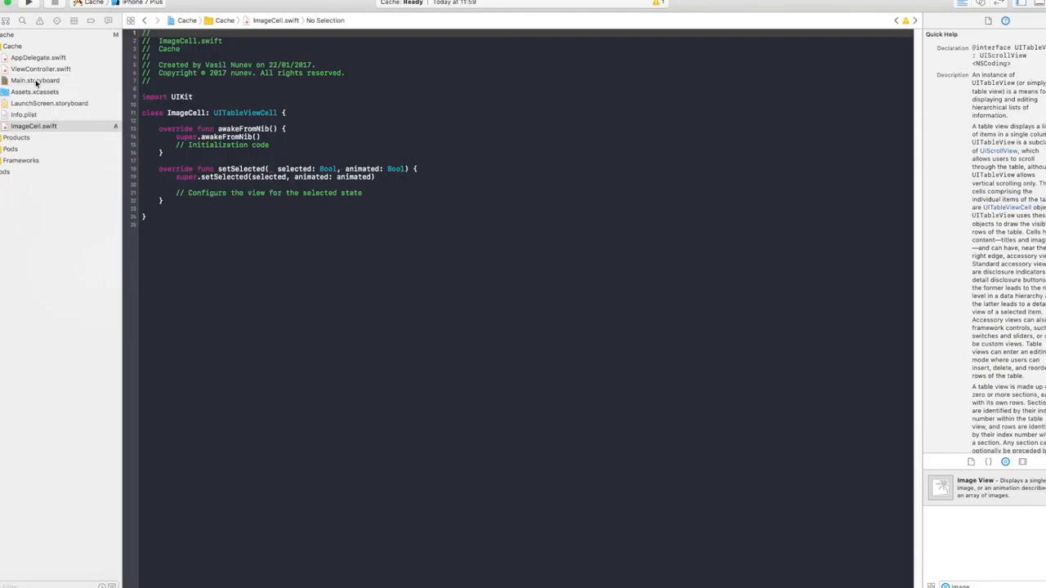
# Select the storyboard's prototype cell and set its identifier and custom class to ImageCell
pyautogui.click(35, 80)
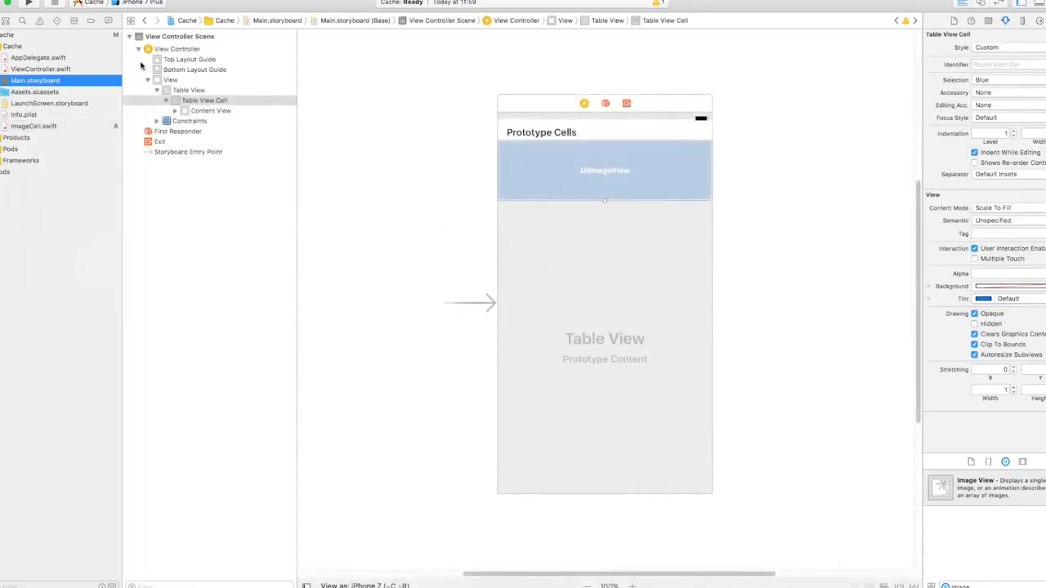
pyautogui.click(204, 100)
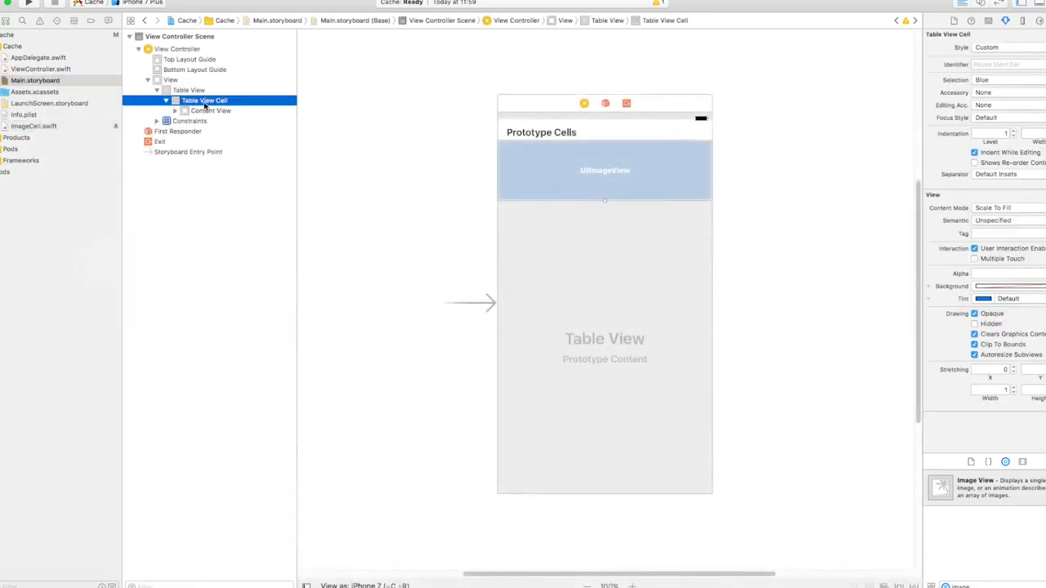
pyautogui.click(1005, 65)
pyautogui.write('ImageCell')
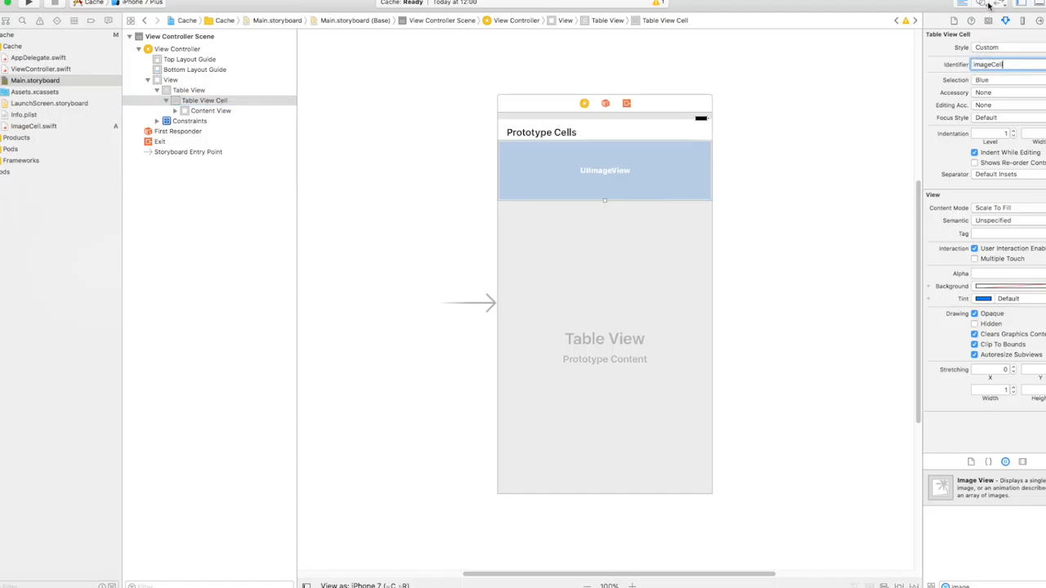
pyautogui.click(987, 20)
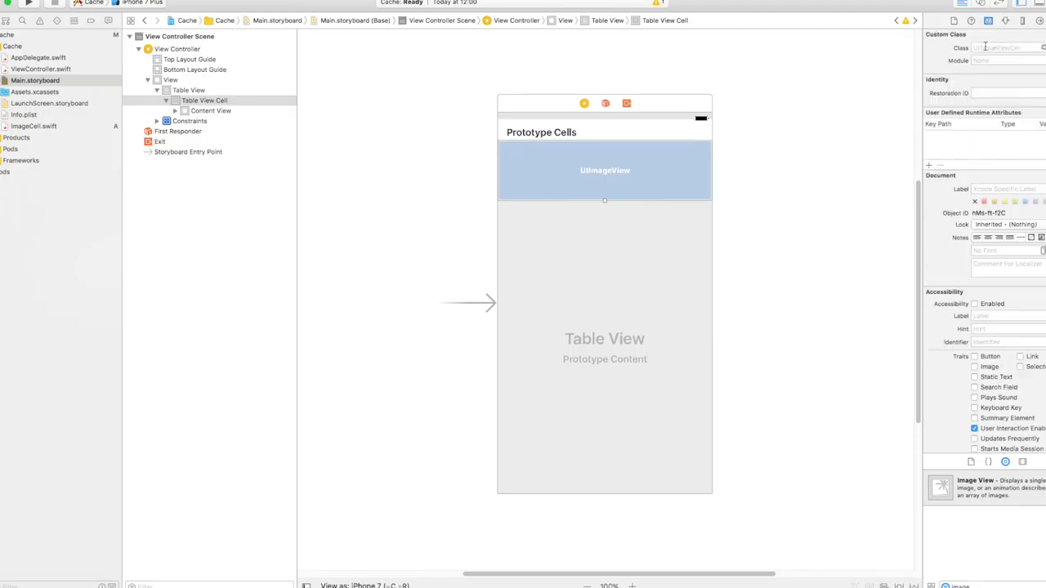
pyautogui.click(1005, 46)
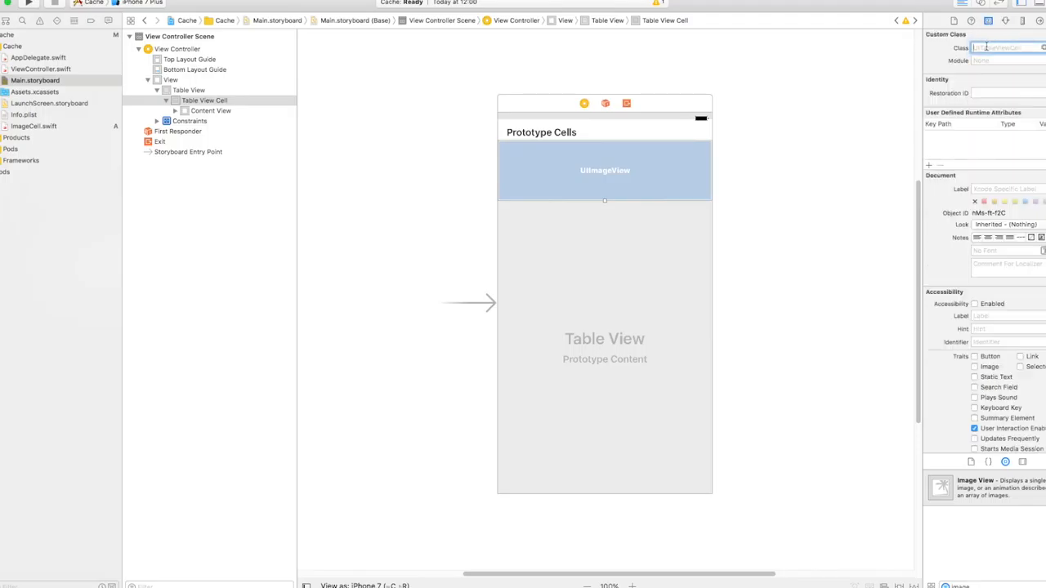
pyautogui.write('ImageCell')
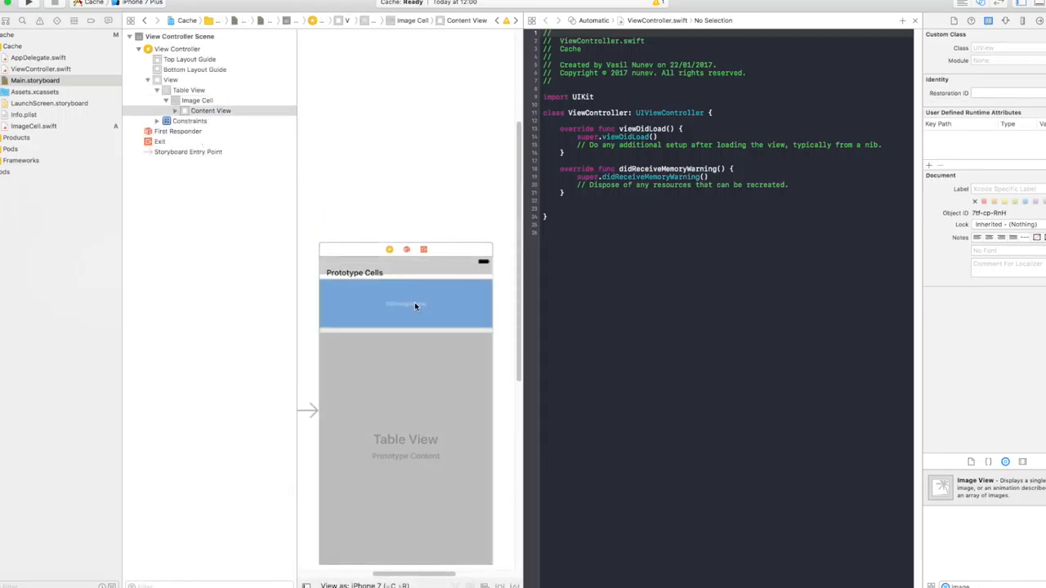
# Select the image view inside the Image Cell's content view
pyautogui.click(405, 304)
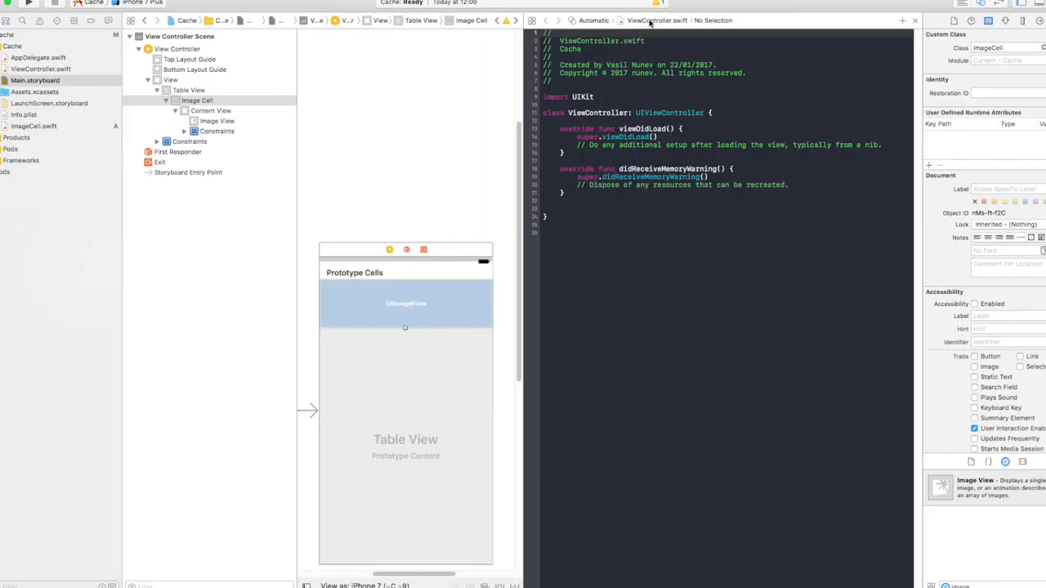
pyautogui.click(406, 304)
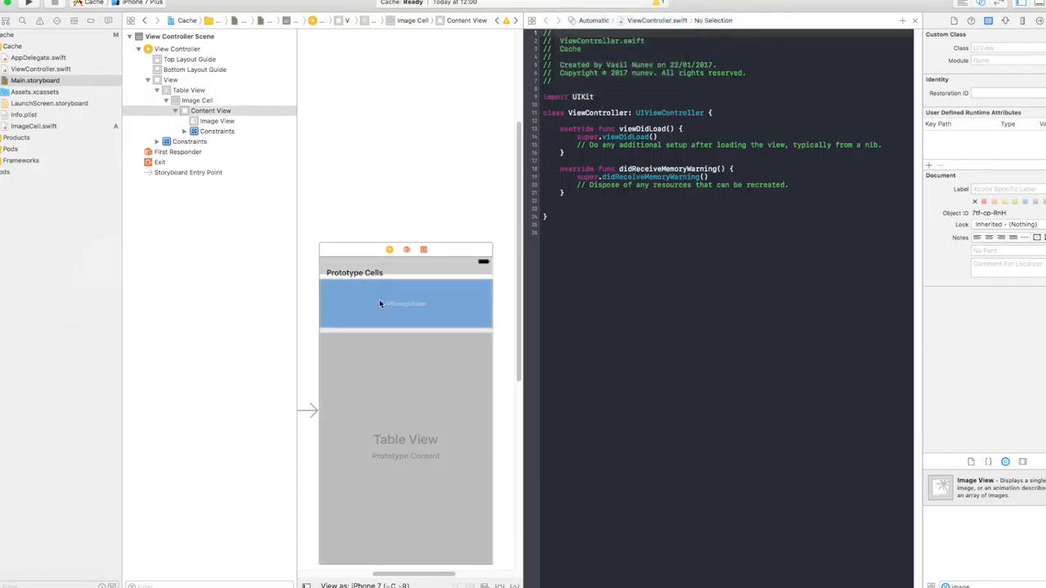
pyautogui.click(218, 121)
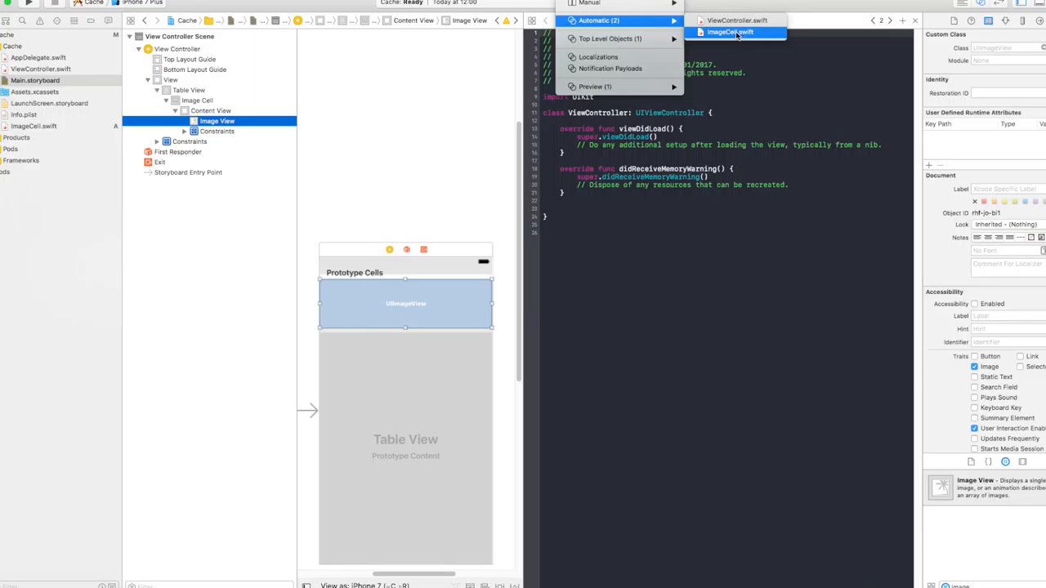
pyautogui.click(729, 32)
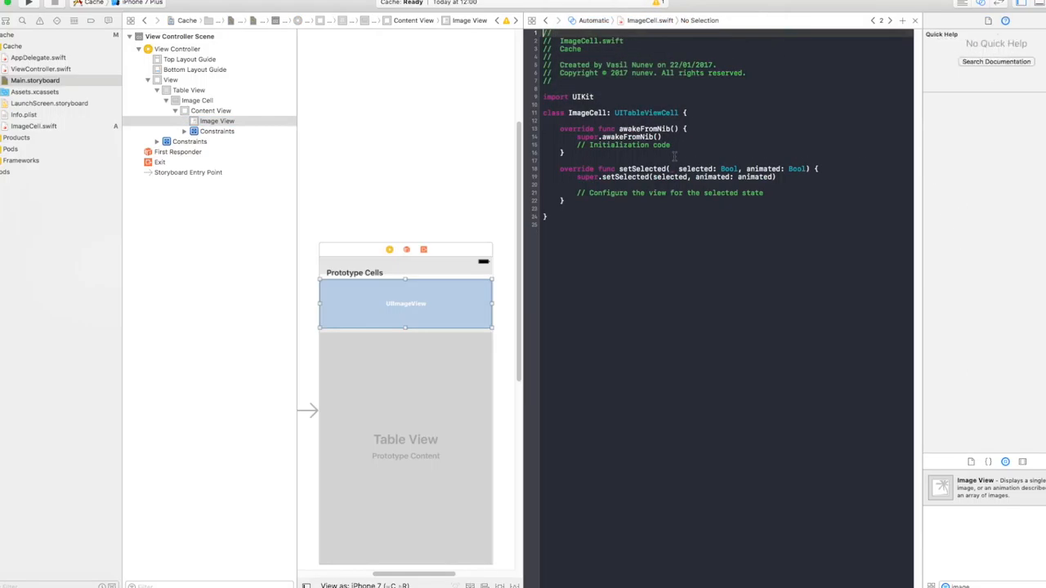
# Create an imgView outlet for the image view in the ImageCell class
pyautogui.click(688, 113)
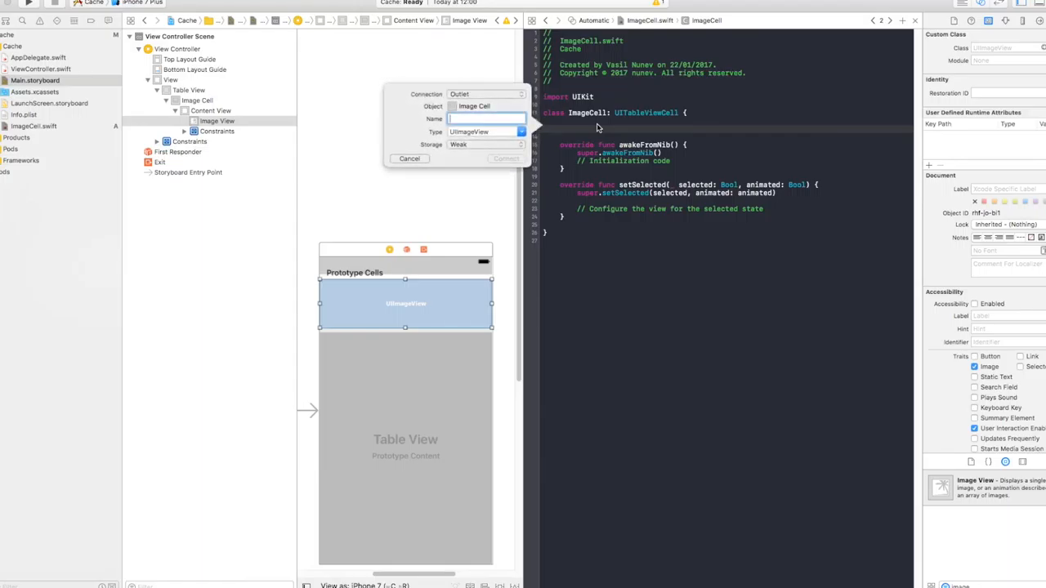
pyautogui.write('imgView')
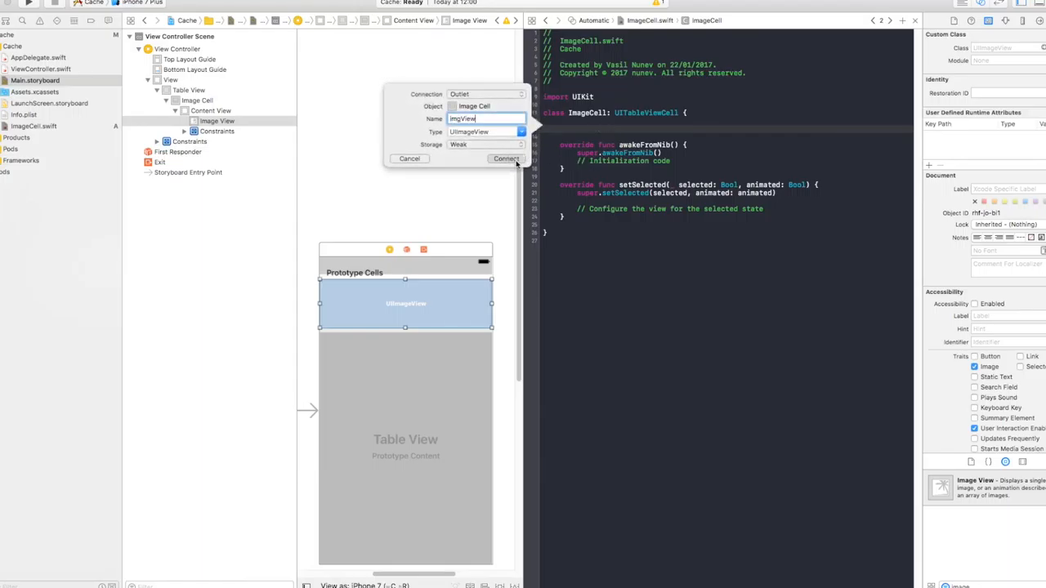
pyautogui.click(505, 158)
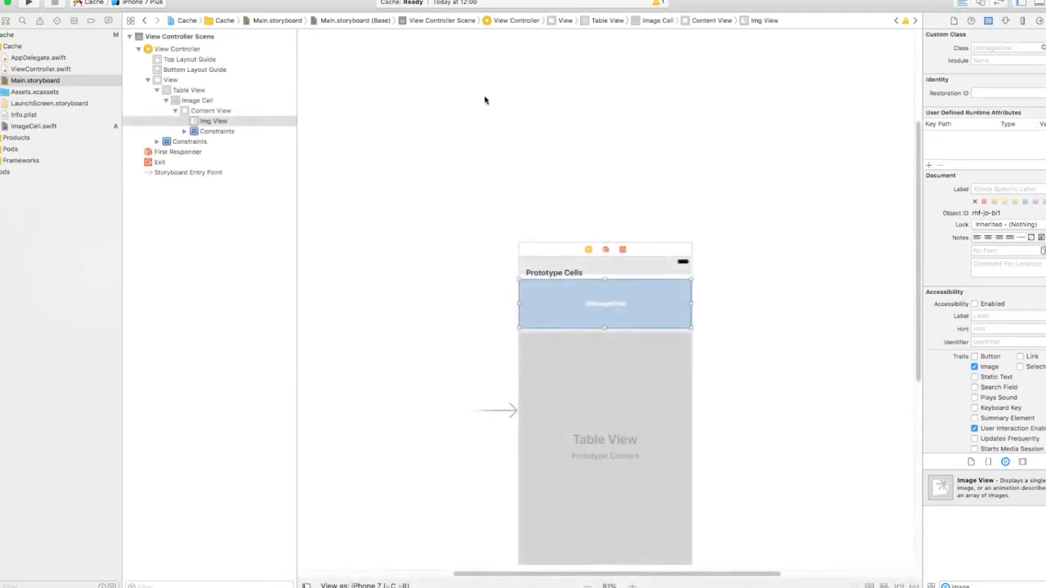
# Make ViewController adopt UITableViewDelegate and UITableViewDataSource in ViewController.swift
pyautogui.click(36, 80)
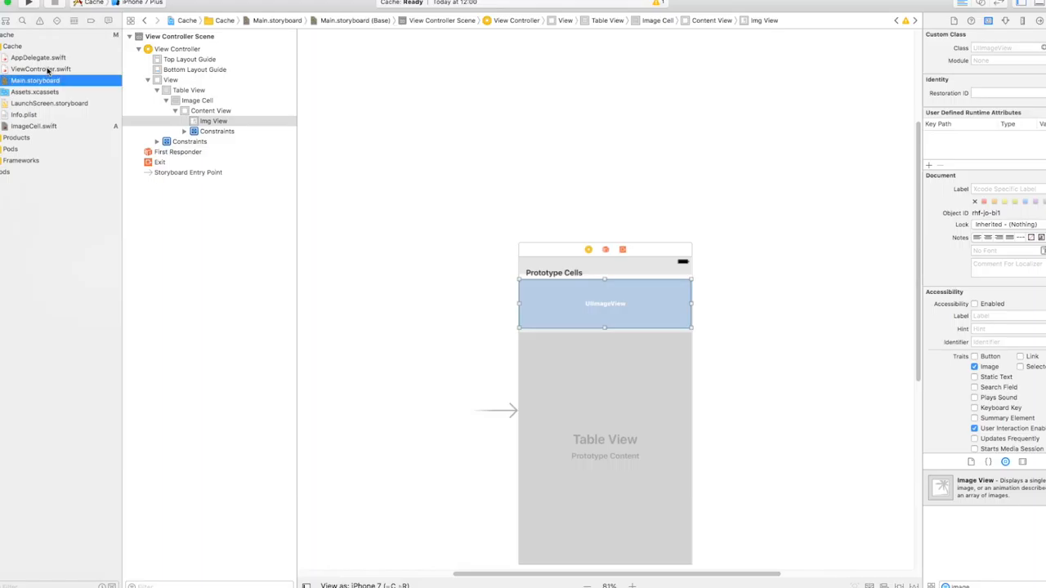
pyautogui.click(39, 69)
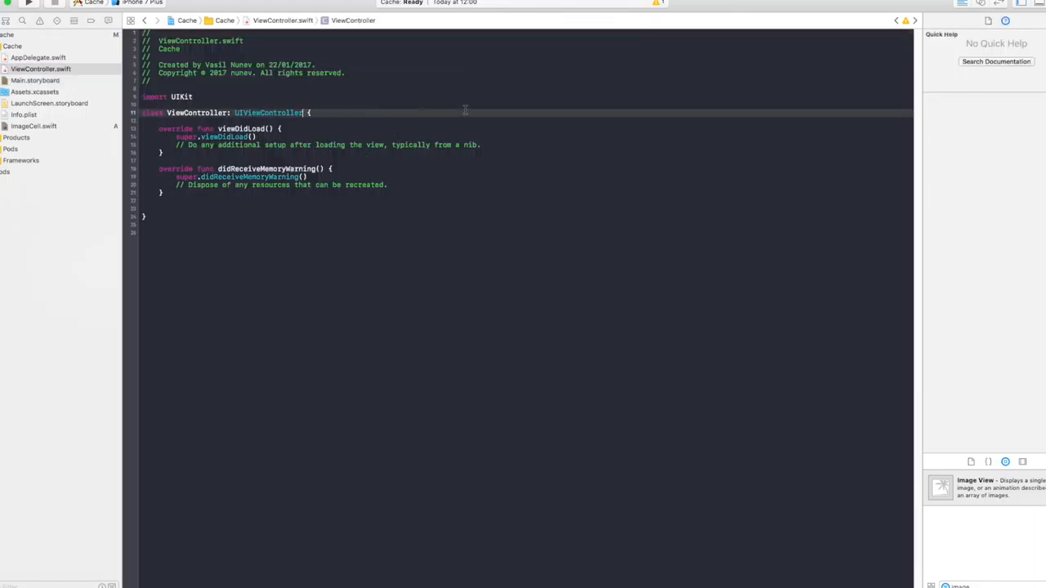
pyautogui.write(',')
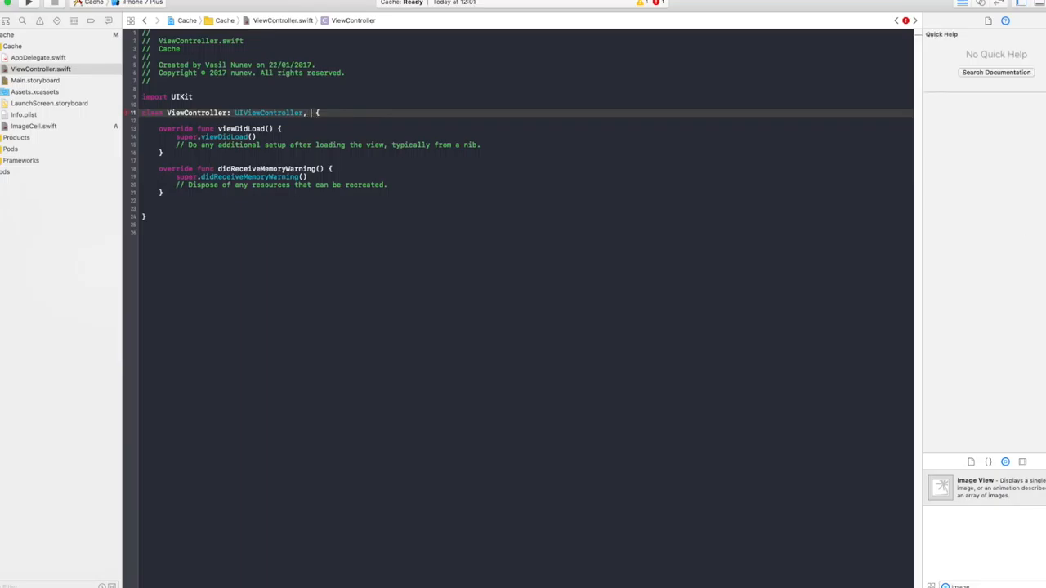
pyautogui.write('UITableViewDelegate,')
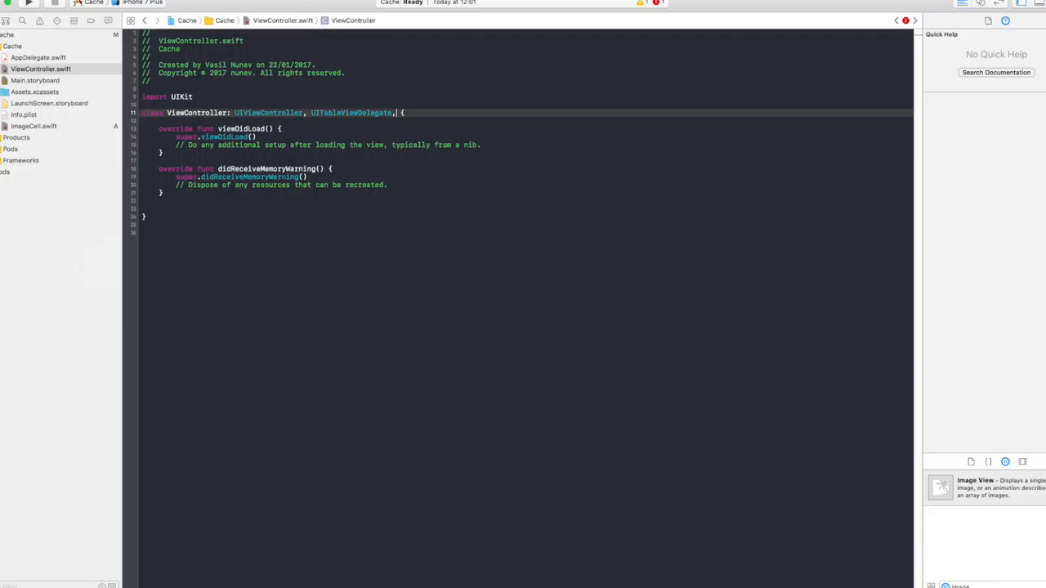
pyautogui.write('uits')
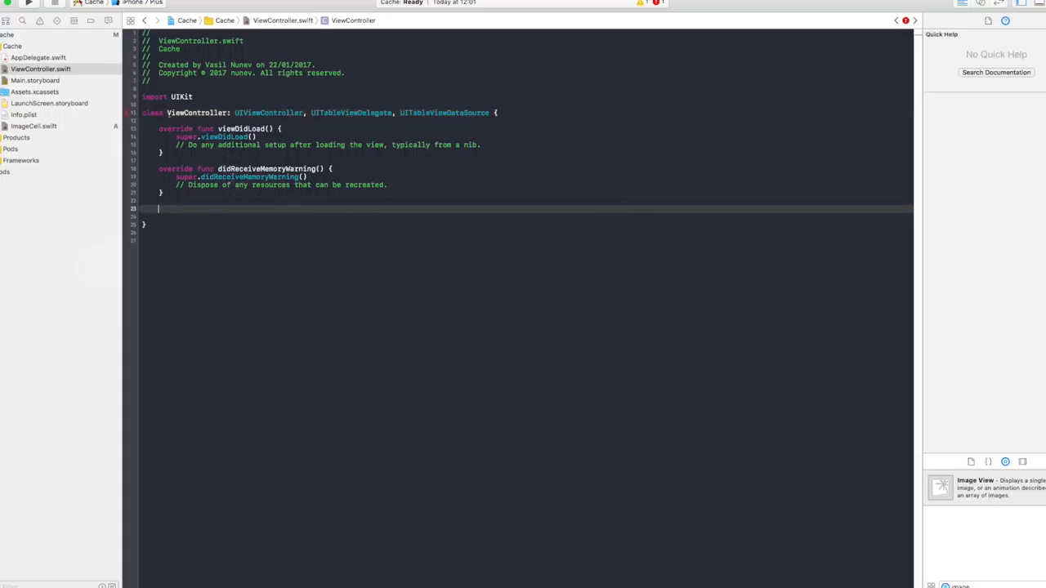
# Implement numberOfSections returning 1 and numberOfRowsInSection returning 0
pyautogui.write('numberOfSections(in tableView: UITableView) -> Int {')
pyautogui.write('return 1')
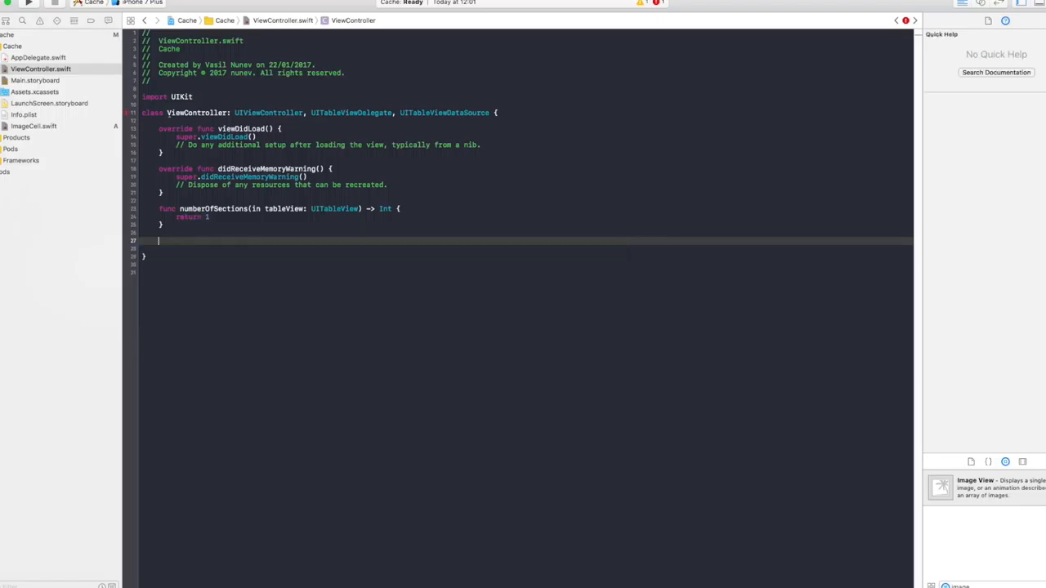
pyautogui.write('numberOfRowsInSection section: Int) -> Int {')
pyautogui.write('re')
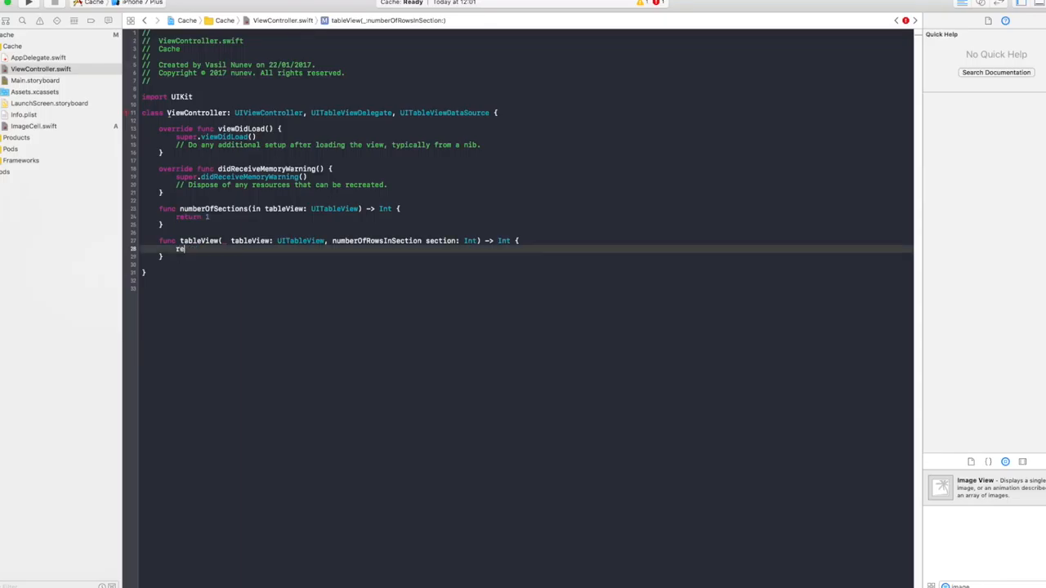
pyautogui.write('turn 0')
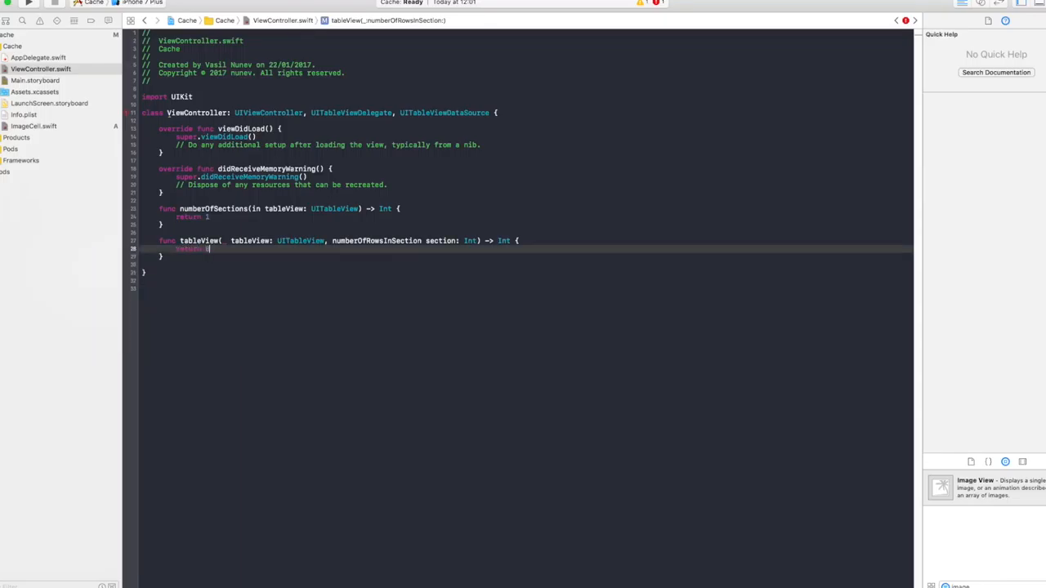
pyautogui.write('return 0')
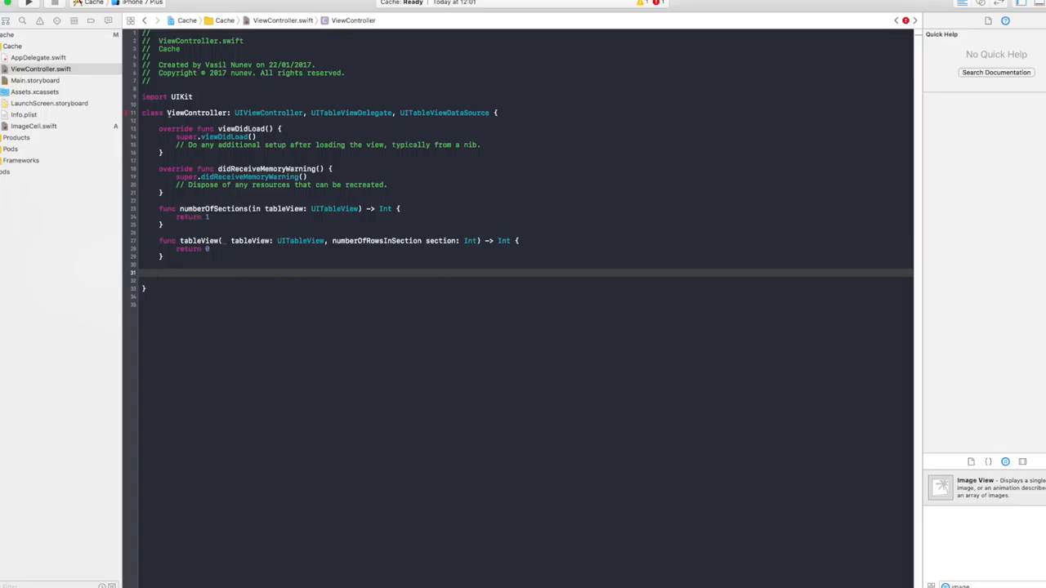
# Implement cellForRowAt dequeuing "ImageCell" as ImageCell, then return to Main.storyboard
pyautogui.write('cell')
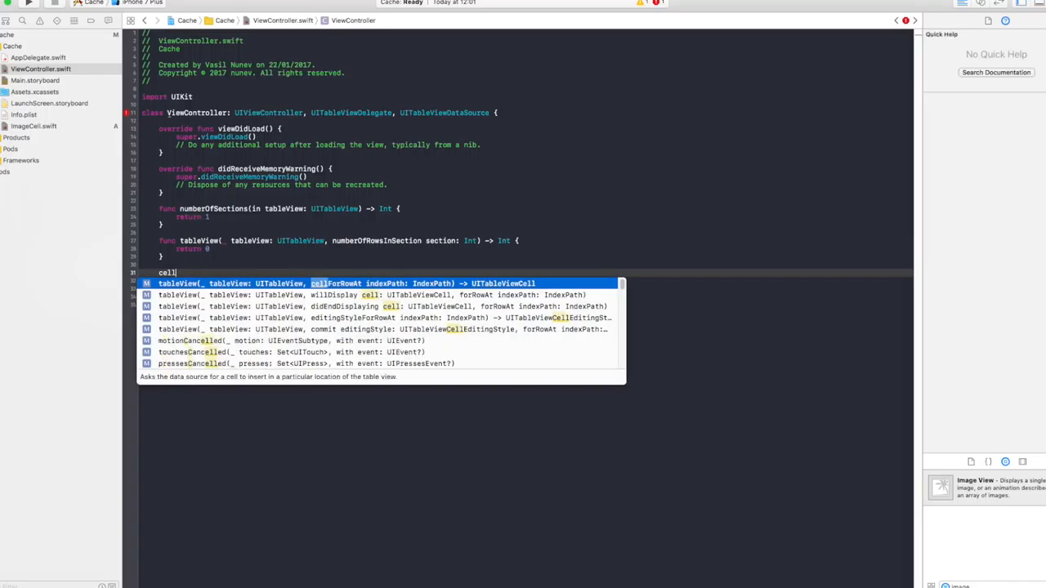
pyautogui.press('Return')
pyautogui.write('let cell =')
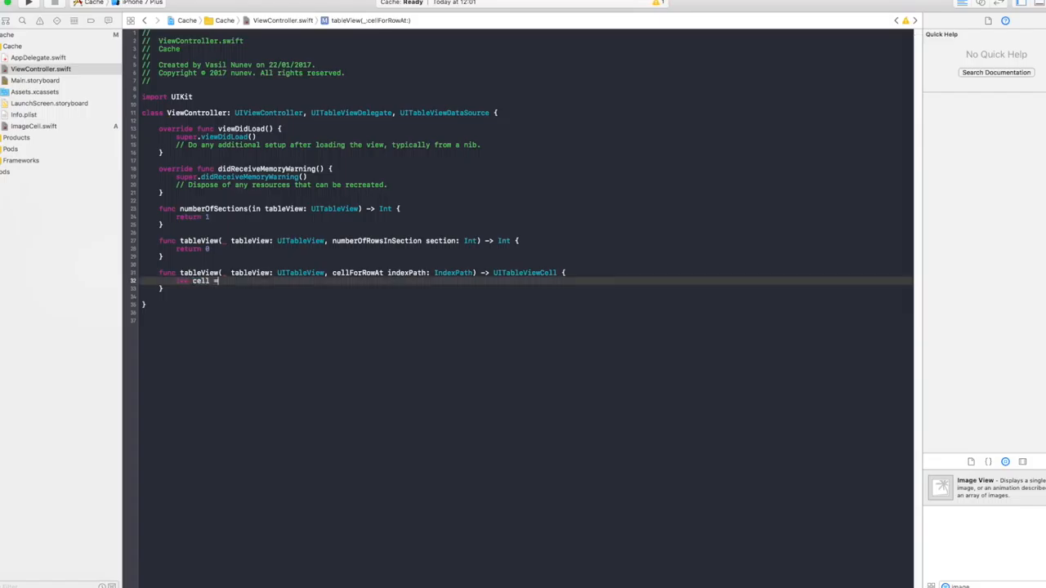
pyautogui.write('table')
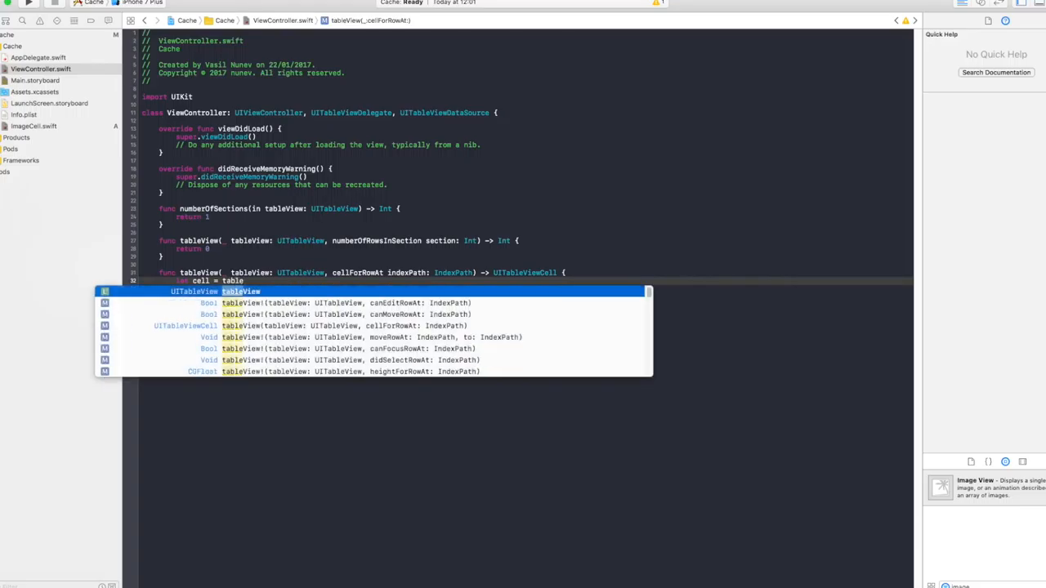
pyautogui.write('.de')
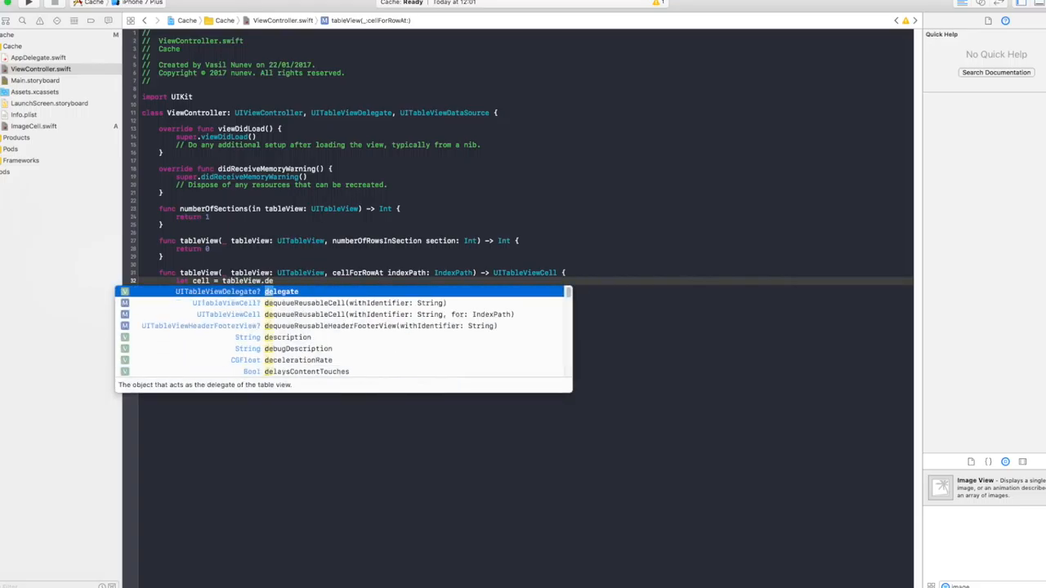
pyautogui.press('Down')
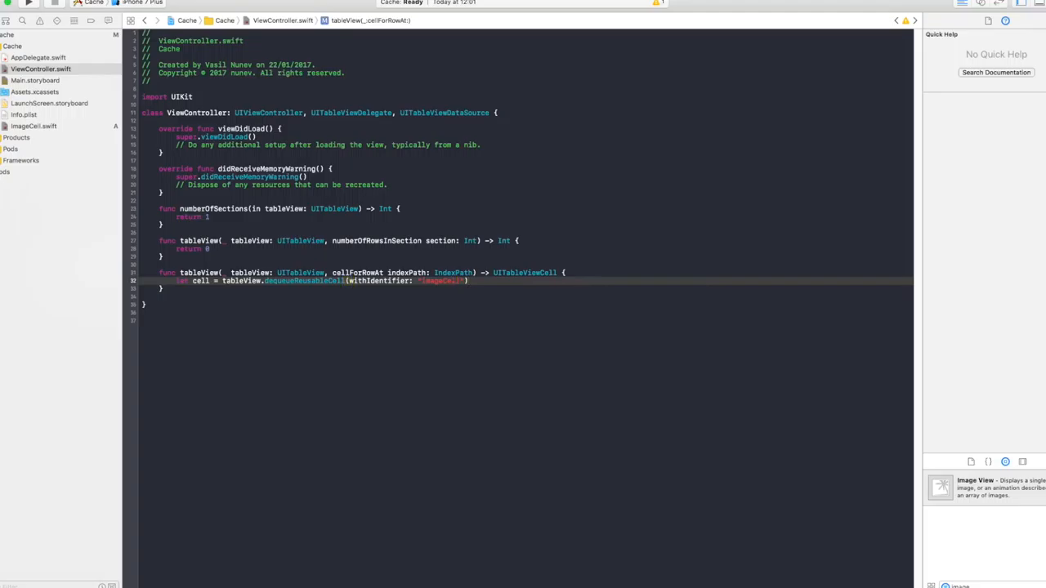
pyautogui.write('as!')
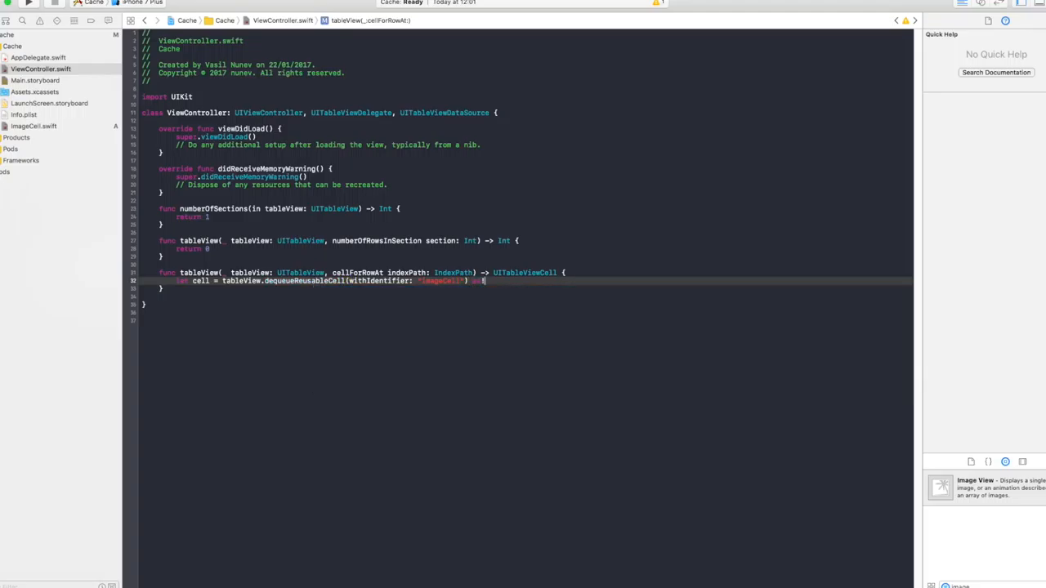
pyautogui.write('ImageCell')
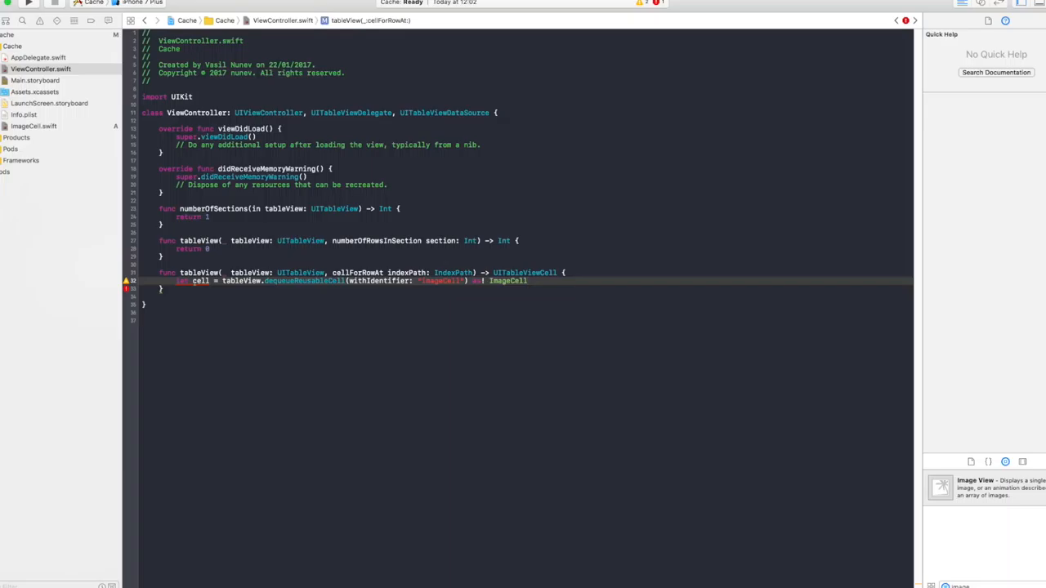
pyautogui.click(528, 281)
pyautogui.write('return cell')
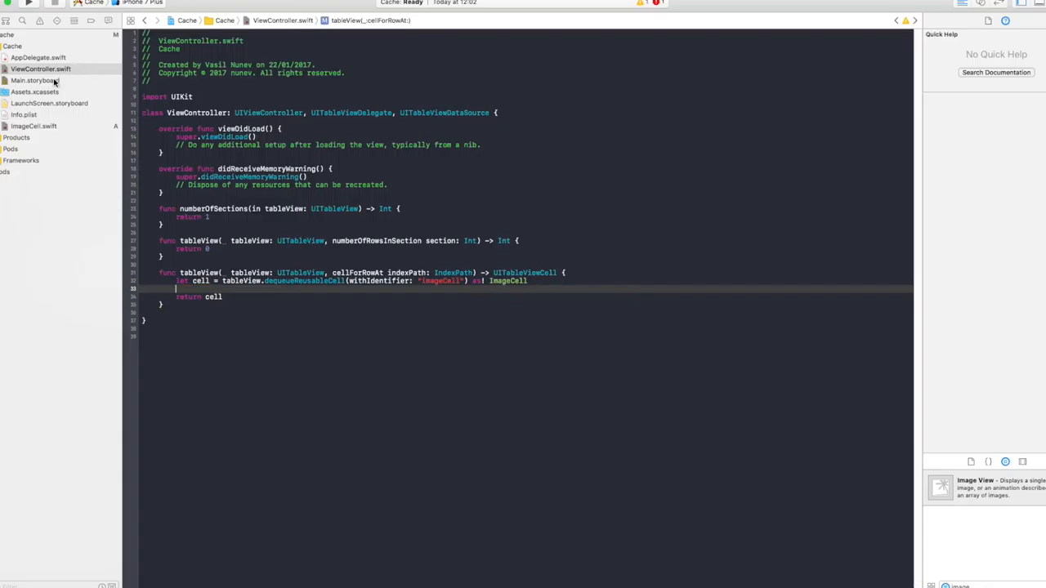
pyautogui.click(36, 80)
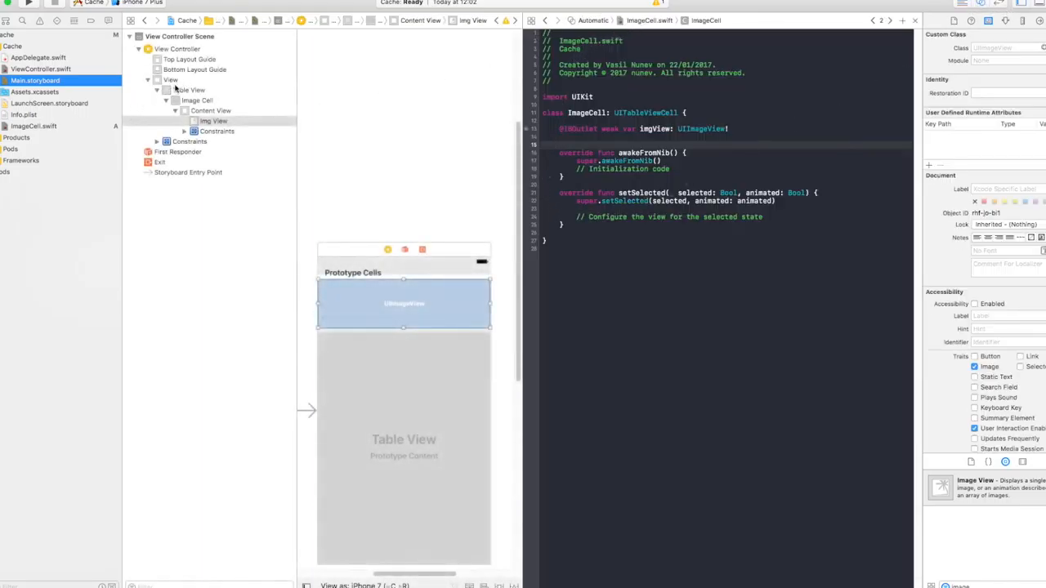
# Connect the storyboard's Table View to a new tableview outlet in ViewController
pyautogui.click(188, 90)
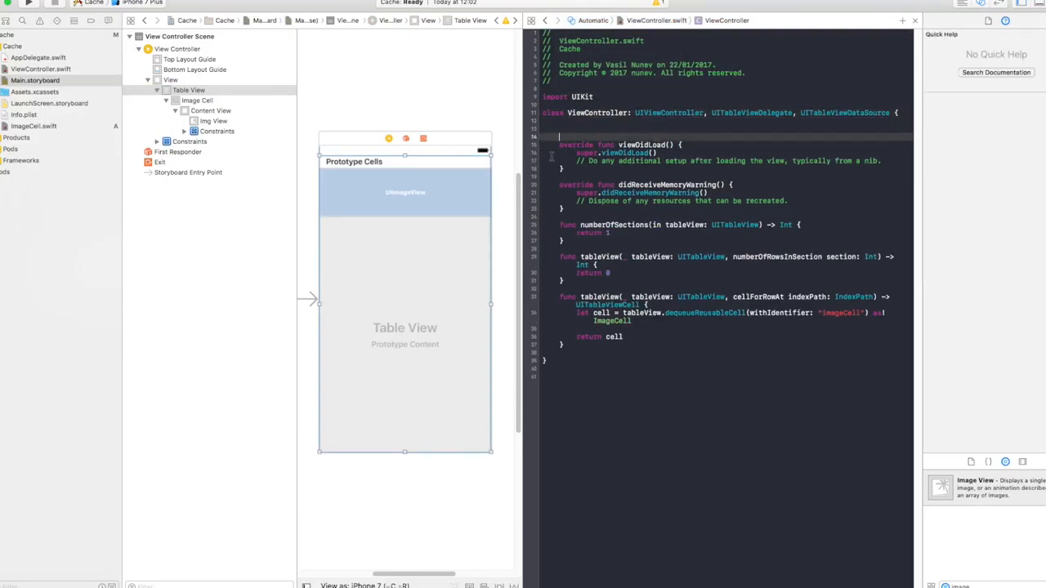
pyautogui.moveTo(200, 89); pyautogui.dragTo(657, 130)
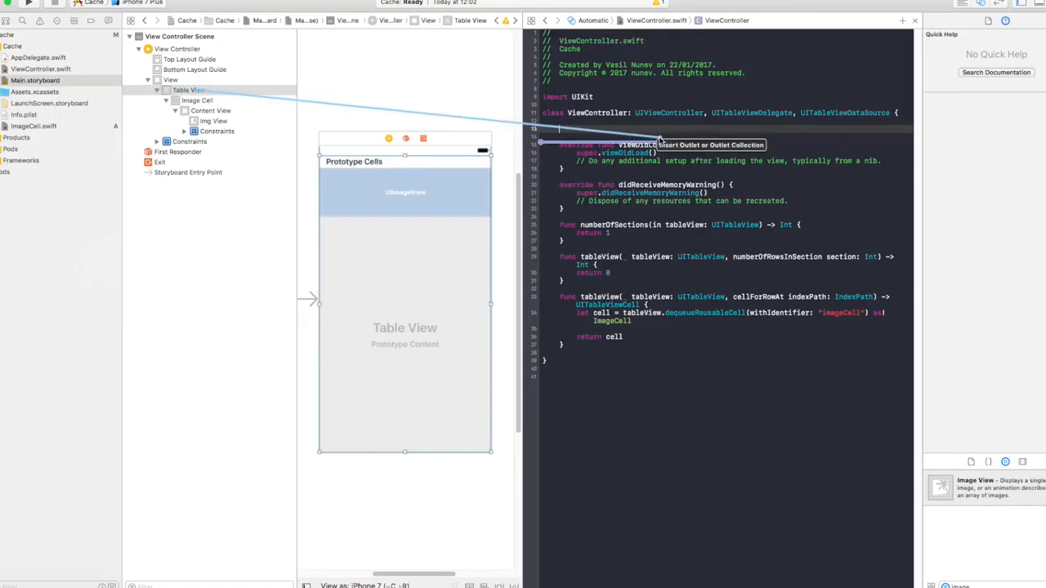
pyautogui.write('tabl')
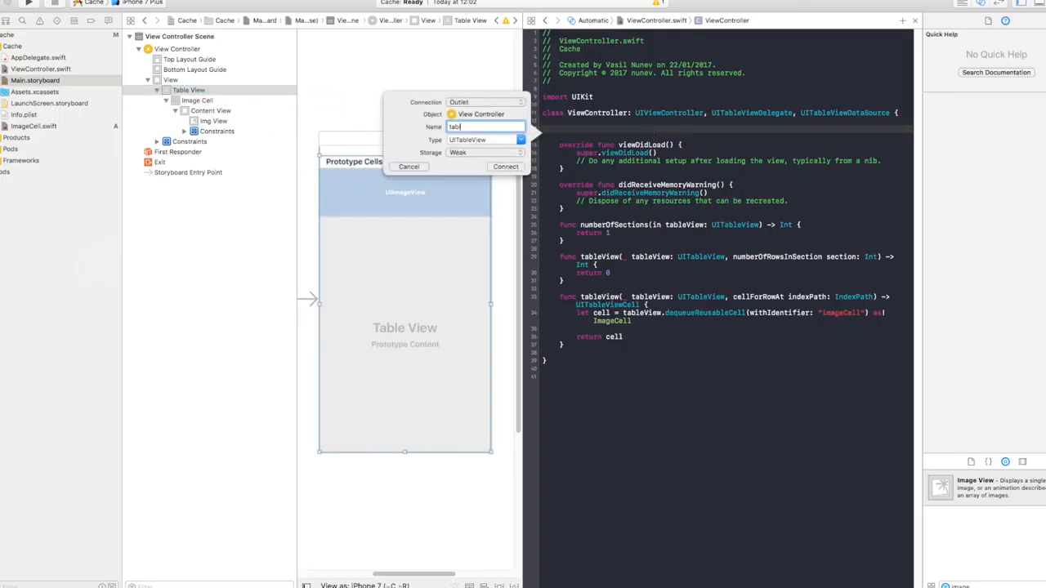
pyautogui.click(505, 167)
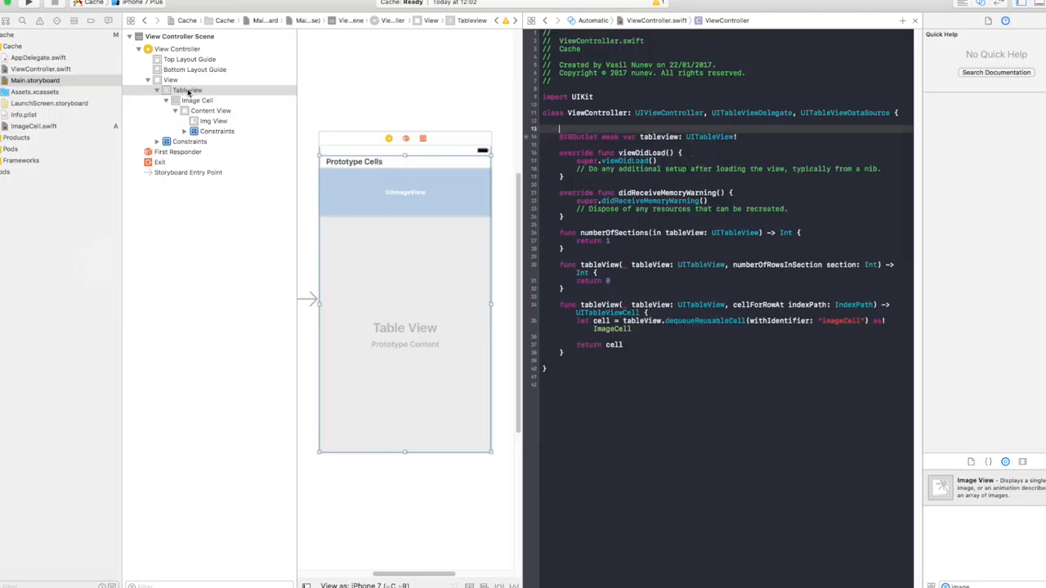
pyautogui.click(176, 49)
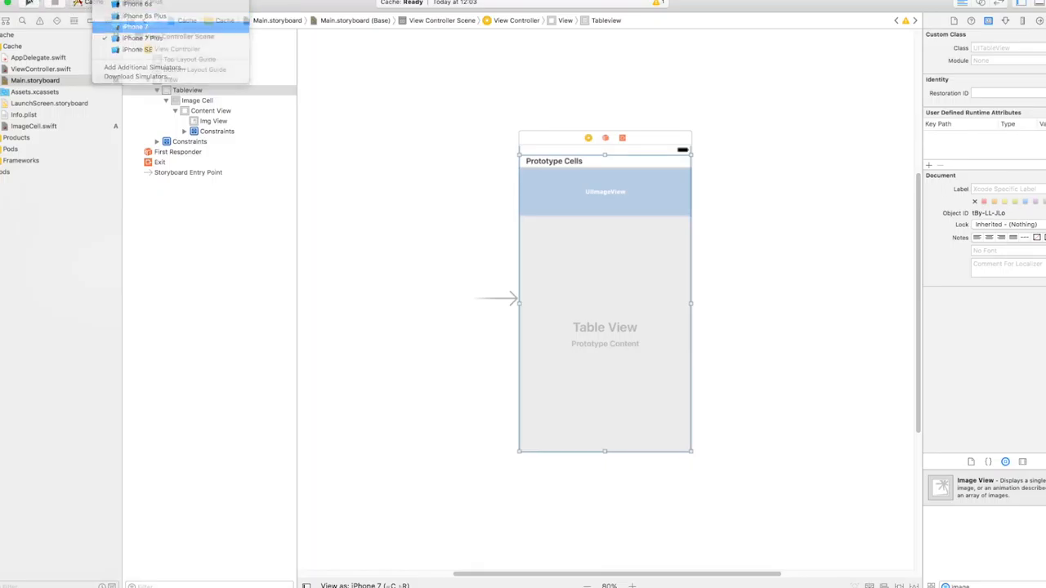
# Choose the simulator device to run the Cache app on
pyautogui.click(134, 27)
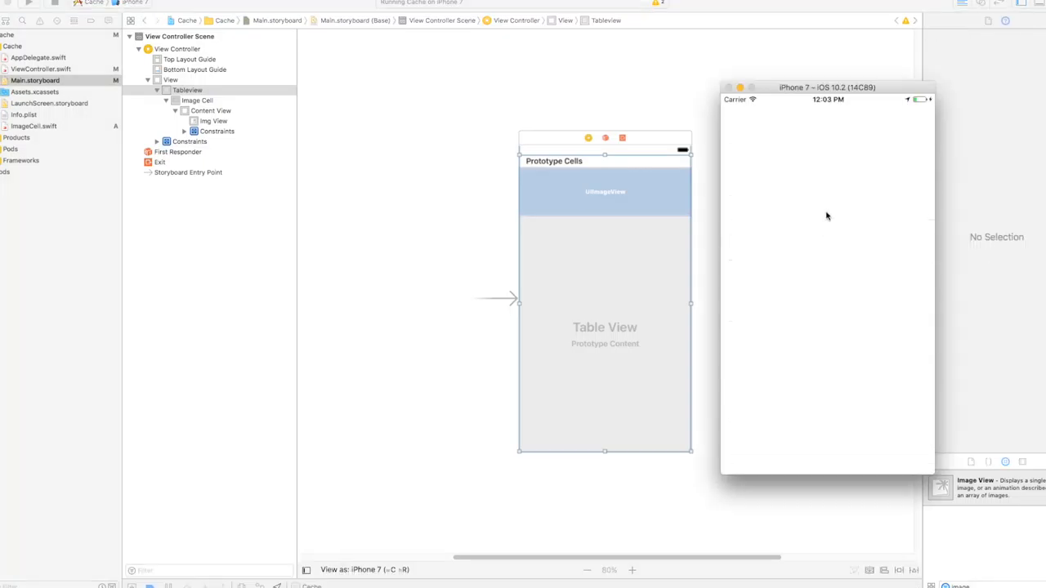
pyautogui.moveTo(860, 282)
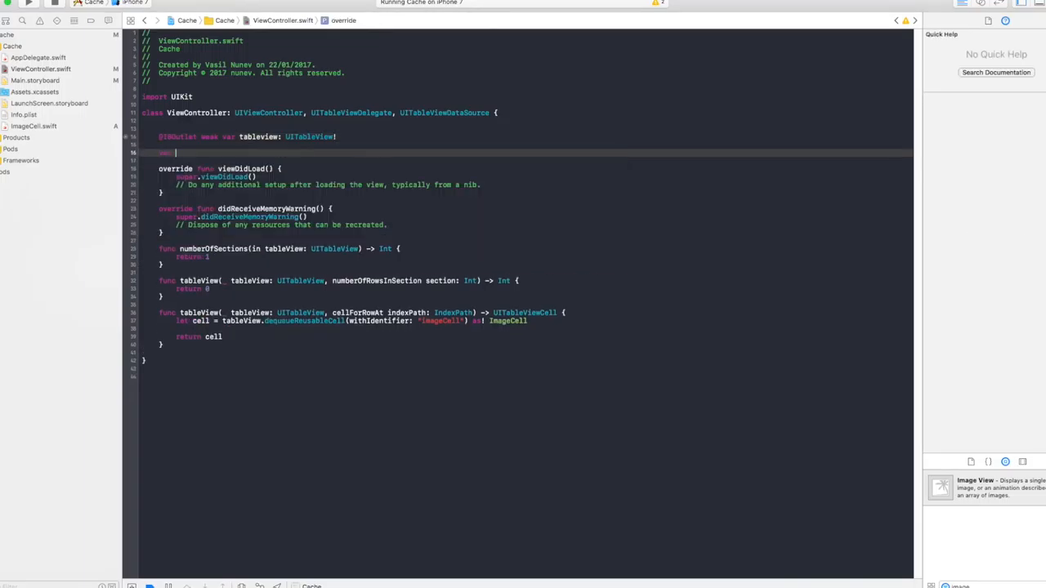
# Declare var arrayOfImages with three image URLs and return arrayOfImages.count as the row count
pyautogui.write('arrayOf')
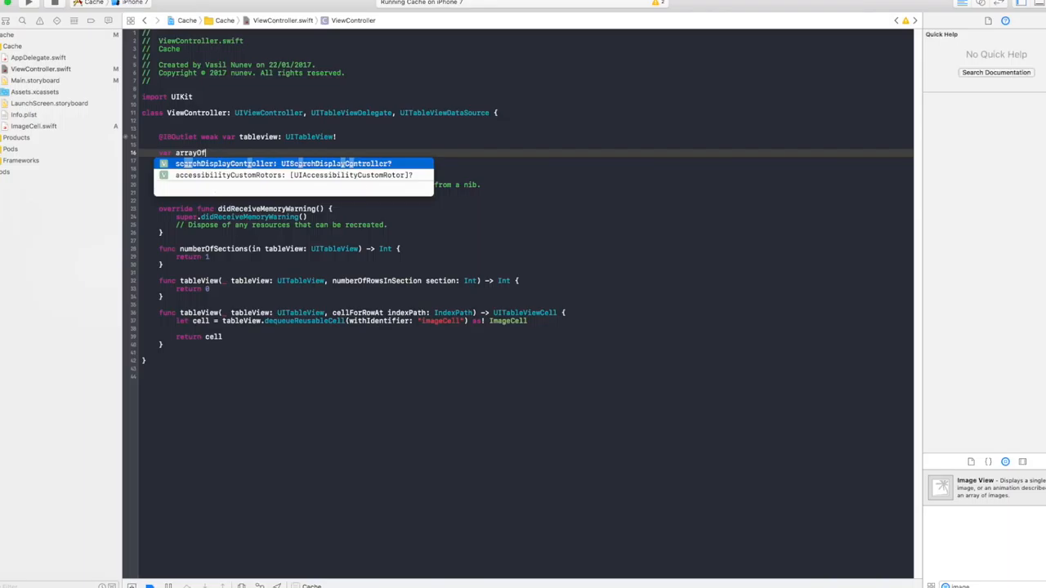
pyautogui.write('Images = [')
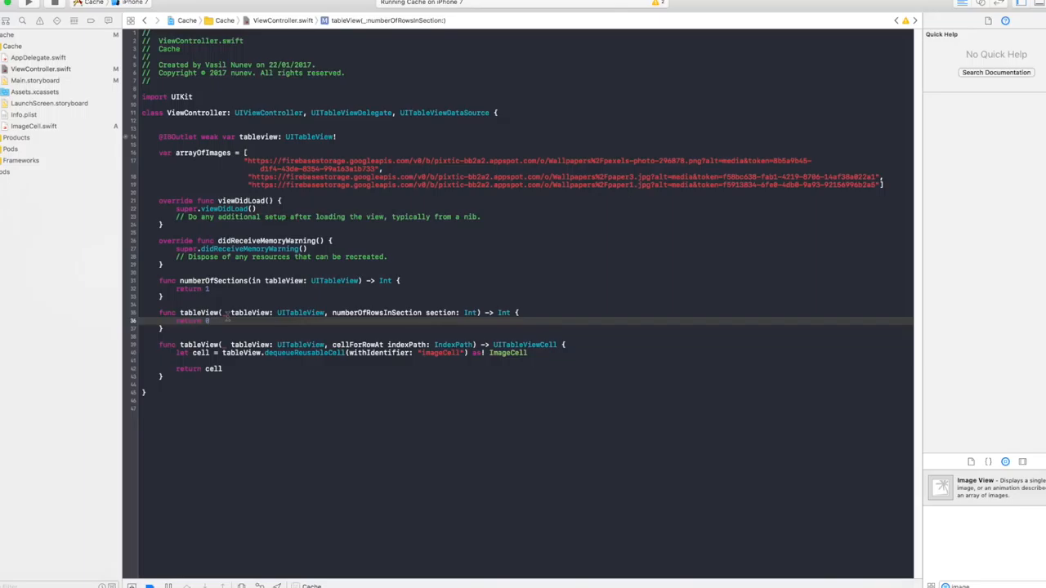
pyautogui.write('arrayOfImages.count')
pyautogui.write('import Kingfisher')
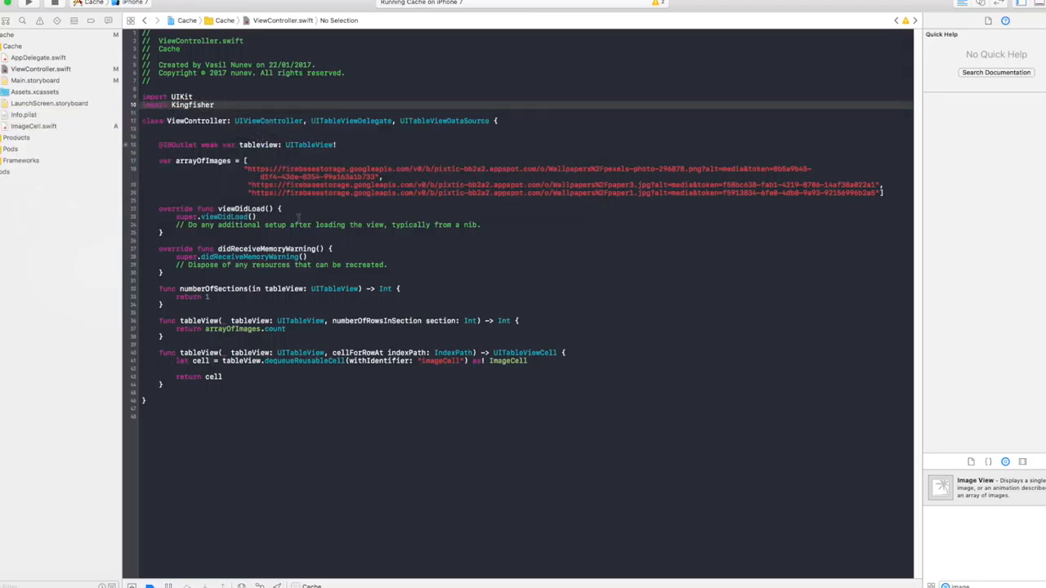
# Add a cell.imgView.kf.setImage(with:) call below the dequeued cell in cellForRowAt
pyautogui.click(536, 361)
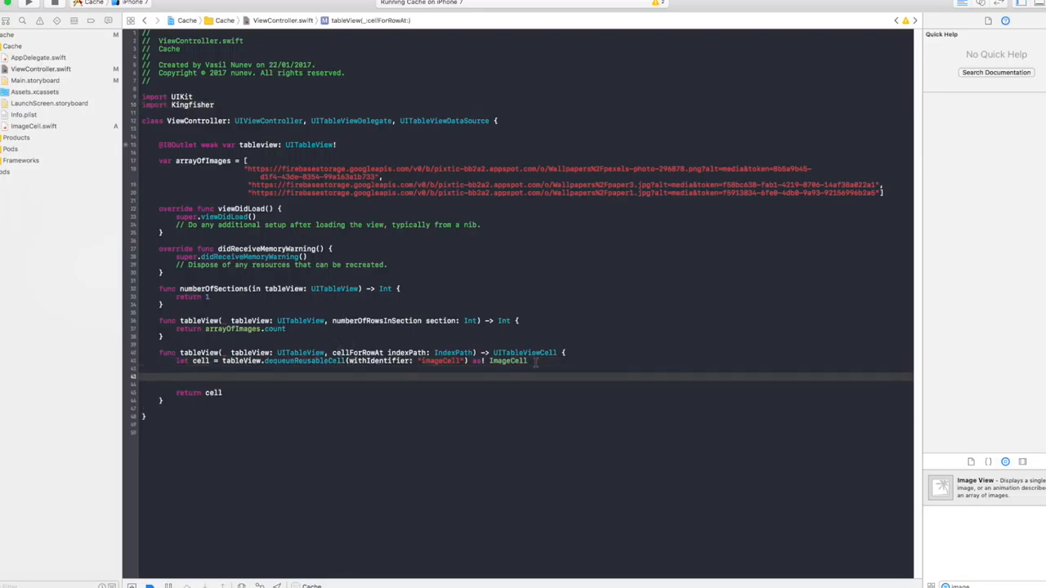
pyautogui.write('d')
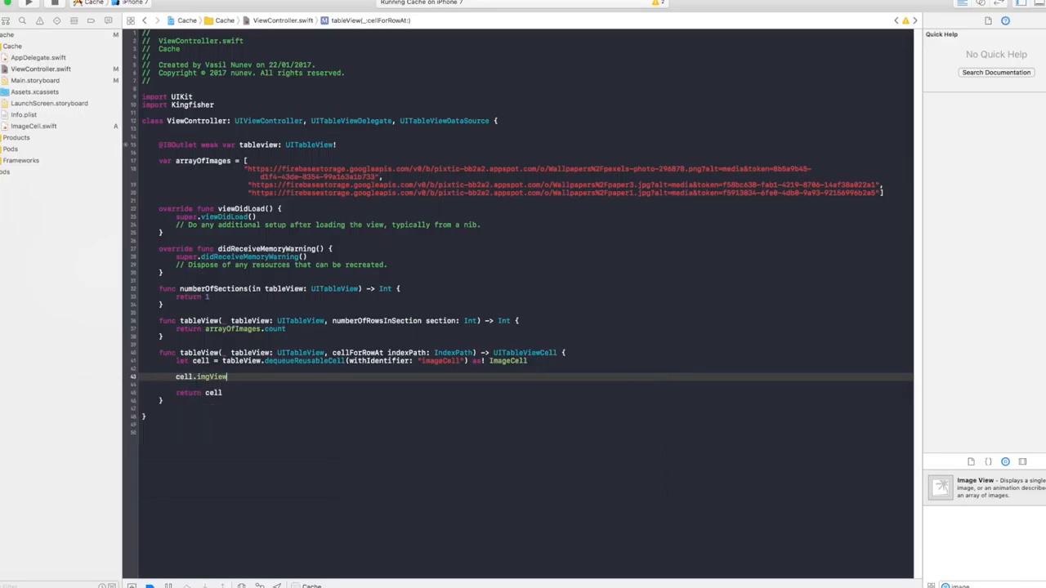
pyautogui.write('.k')
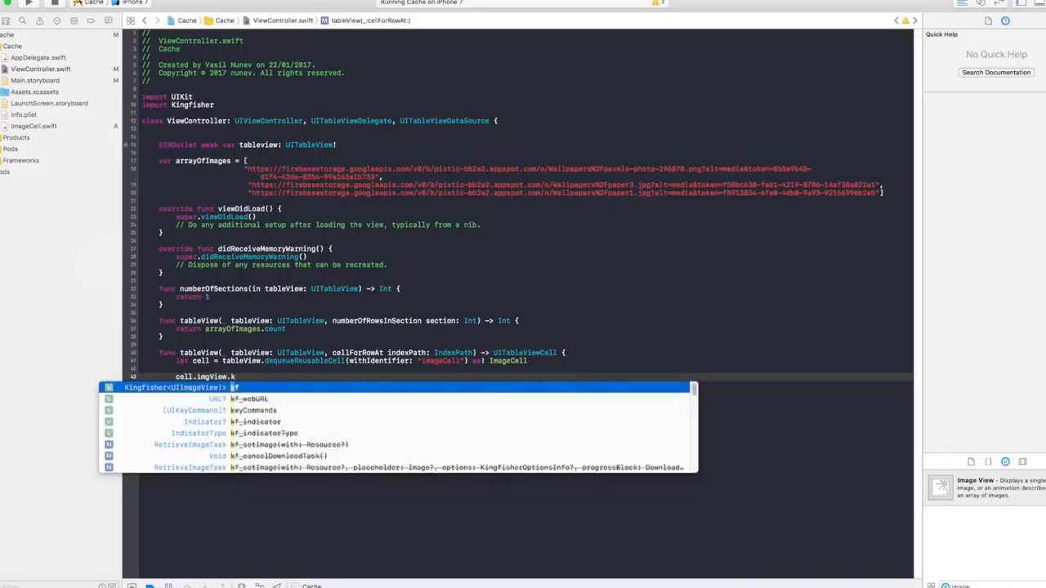
pyautogui.write('f.')
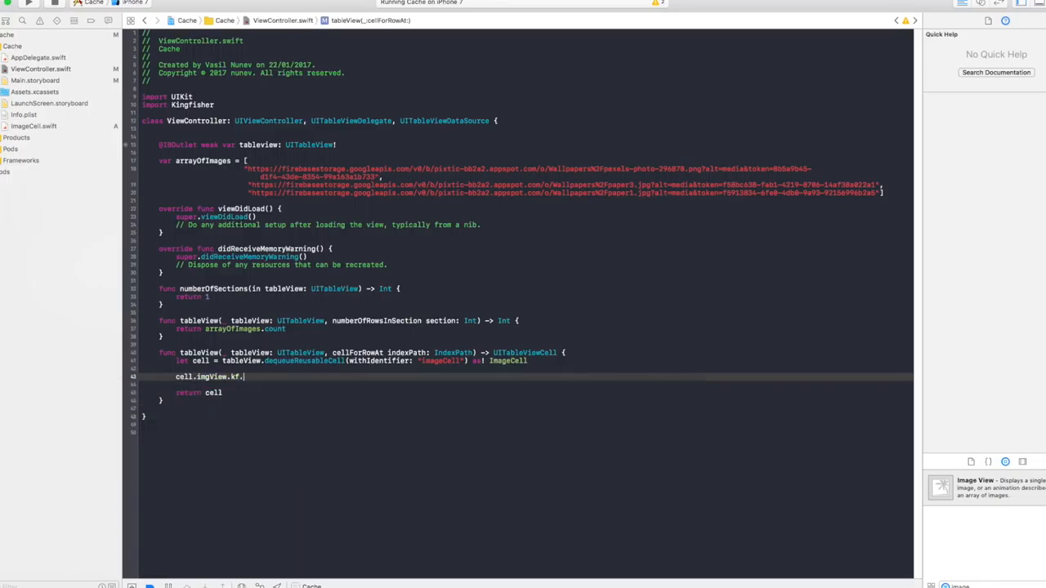
pyautogui.write('setImage(with: Res')
pyautogui.write('let res')
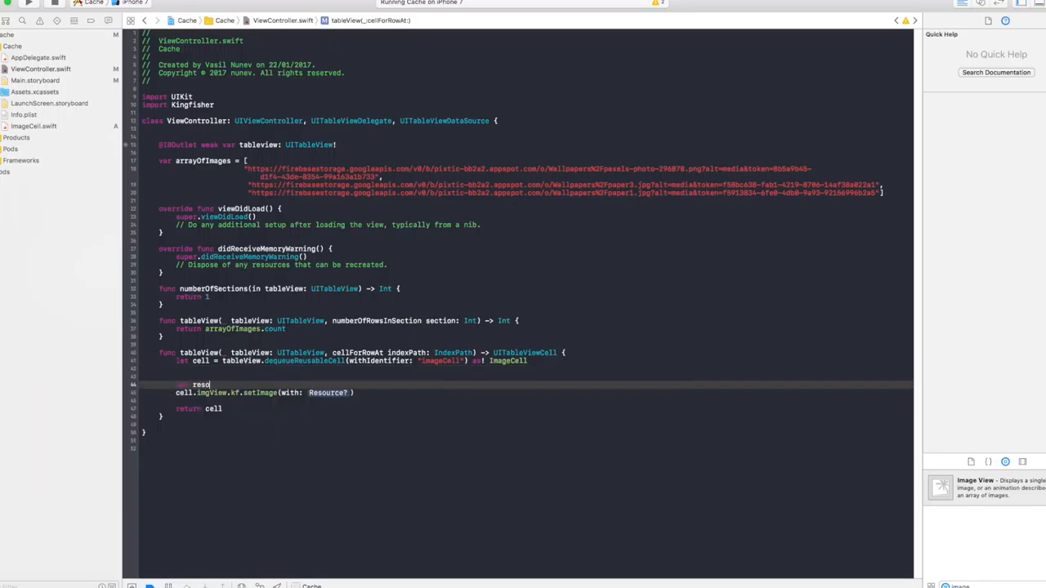
# Build an ImageResource from URL(string: arrayOfImages[indexPath.row]) with cacheKey arrayOfImages[indexPath.row]
pyautogui.write('ource(')
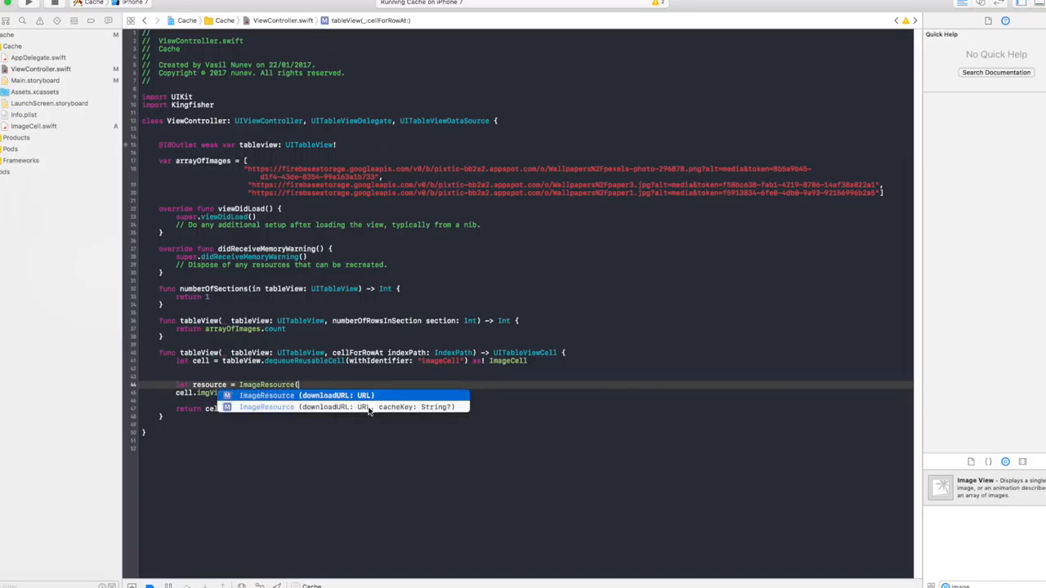
pyautogui.moveTo(412, 407)
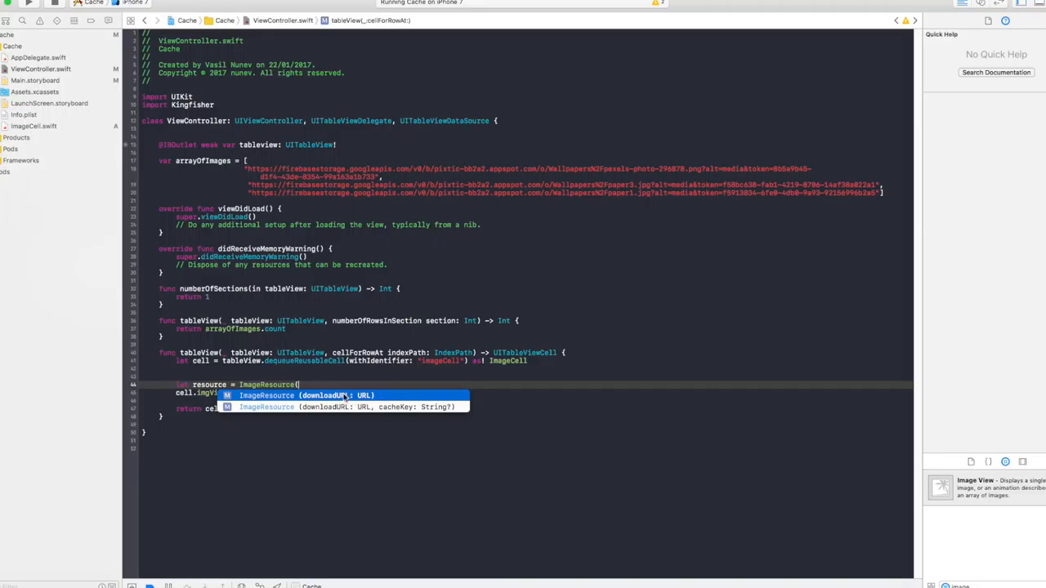
pyautogui.moveTo(382, 410)
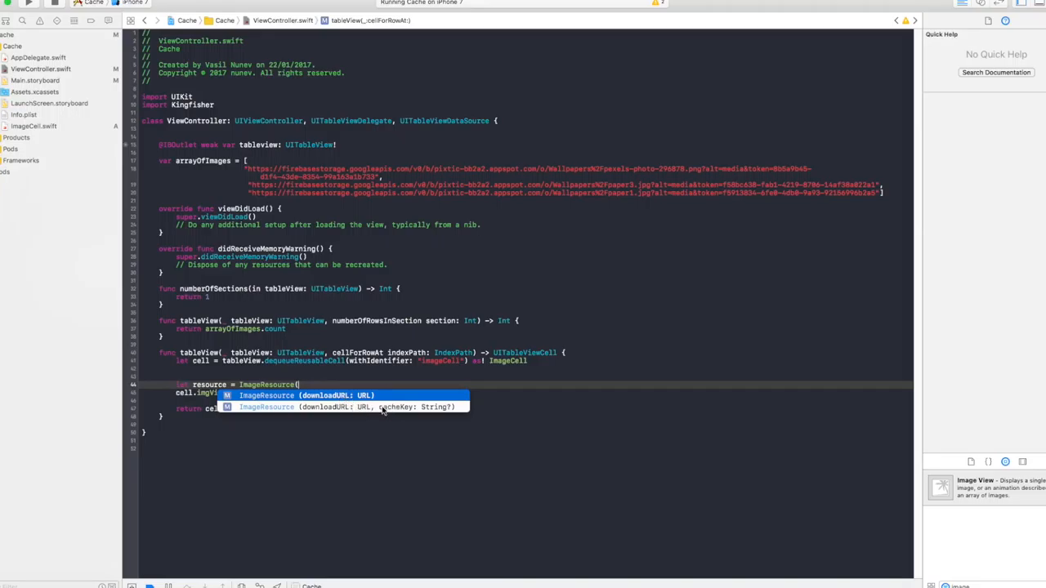
pyautogui.click(343, 407)
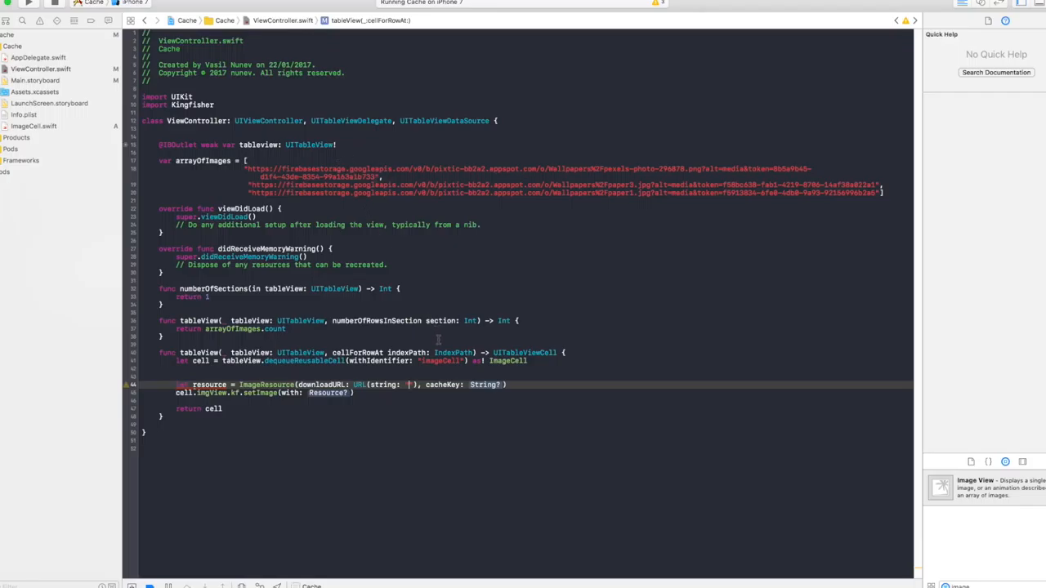
pyautogui.write('"')
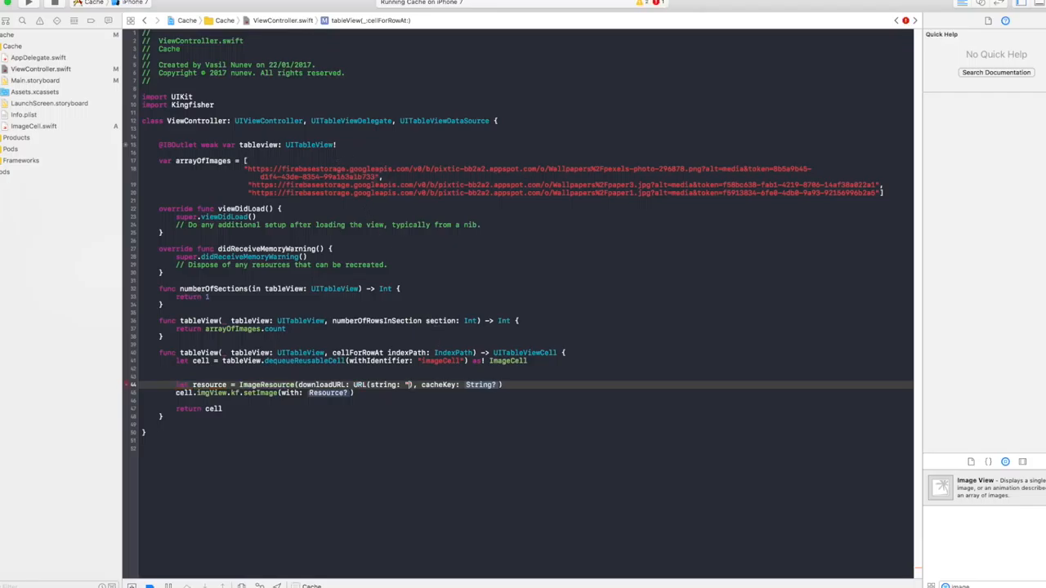
pyautogui.write('arrayOfImages')
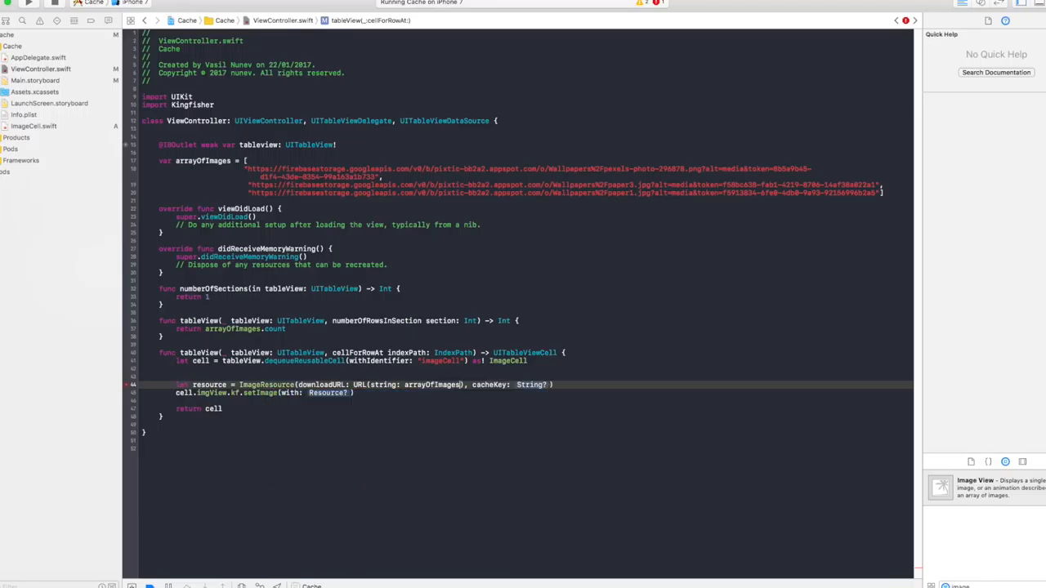
pyautogui.write('[]')
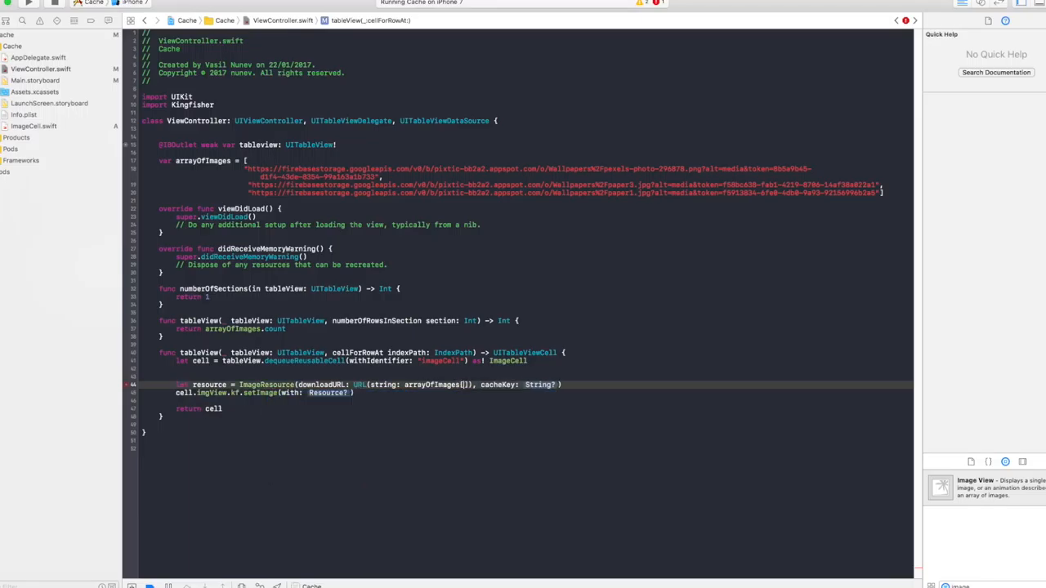
pyautogui.write('indexPath.row')
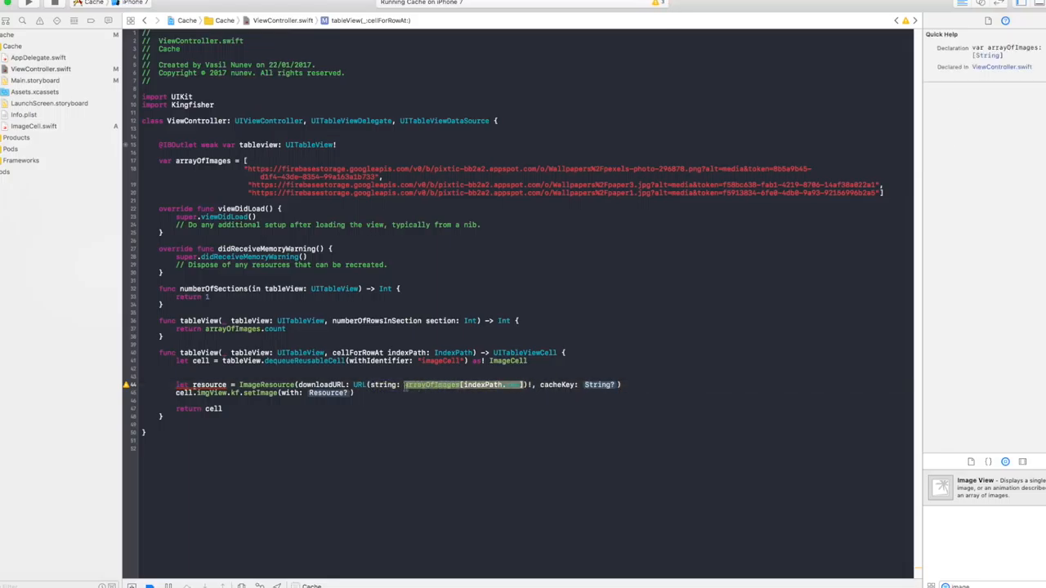
pyautogui.write('arrayOfImages[indexPath.row]')
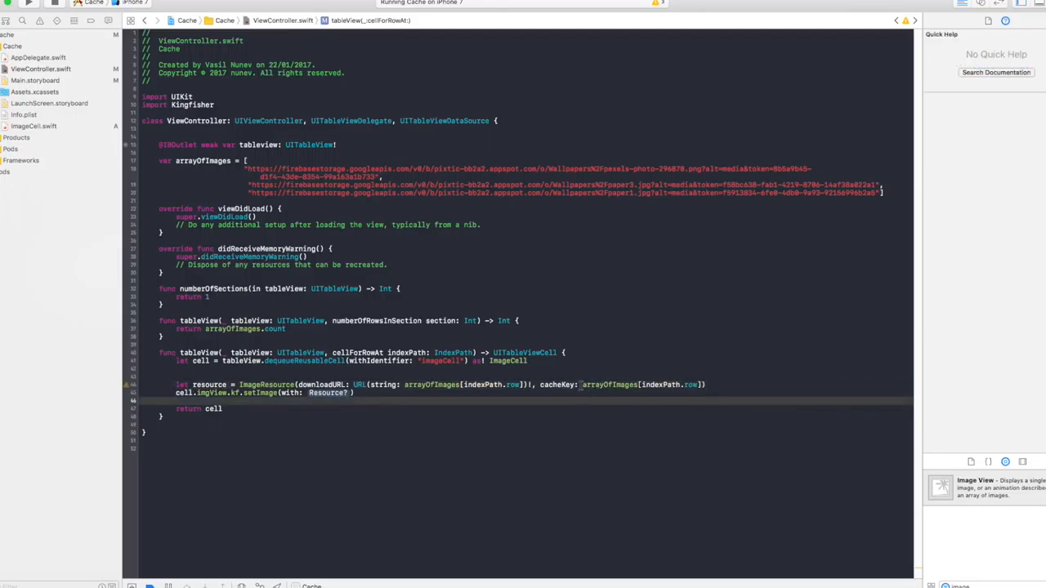
# Pass resource to setImage(with:) and run the Cache app
pyautogui.doubleClick(634, 384)
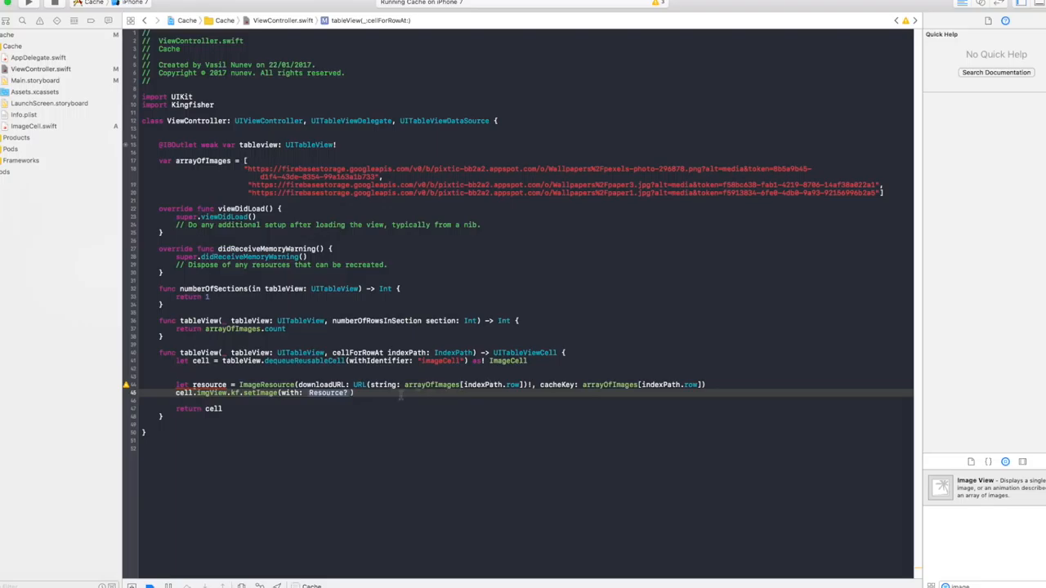
pyautogui.doubleClick(326, 392)
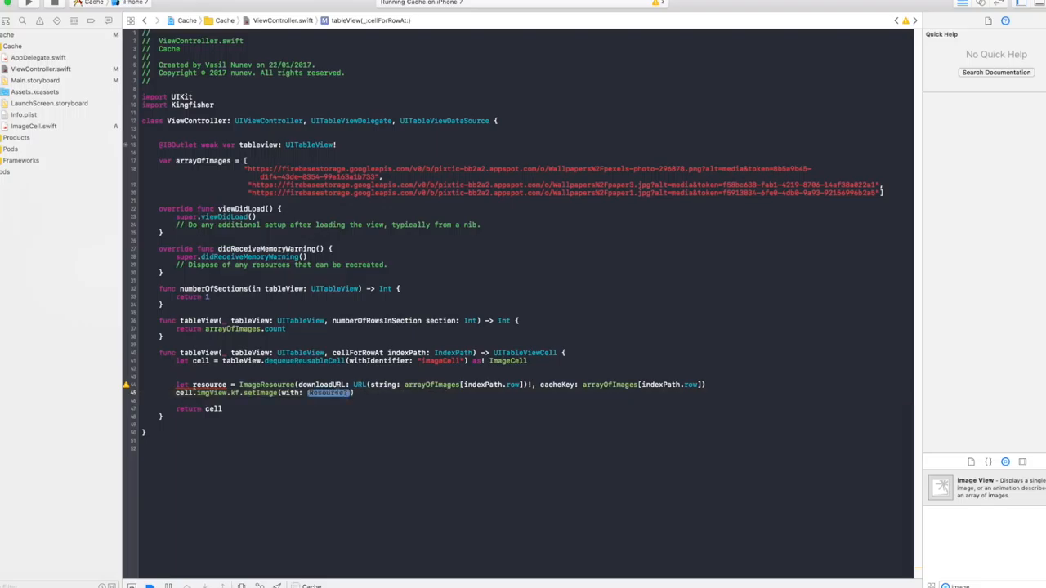
pyautogui.write('resource')
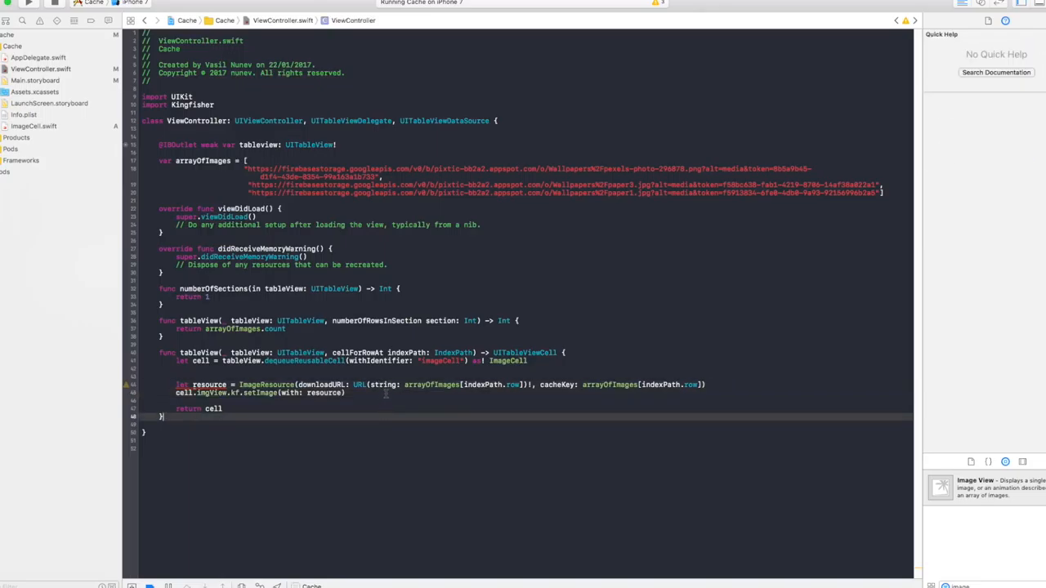
pyautogui.click(214, 409)
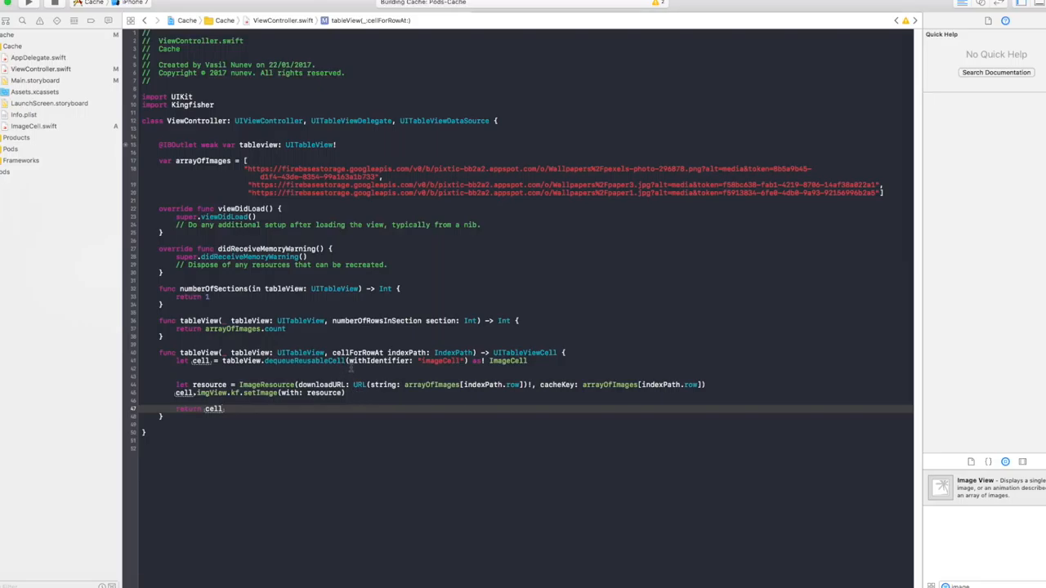
# Run the Cache app in the iPhone 7 simulator to show the downloaded images
pyautogui.click(28, 5)
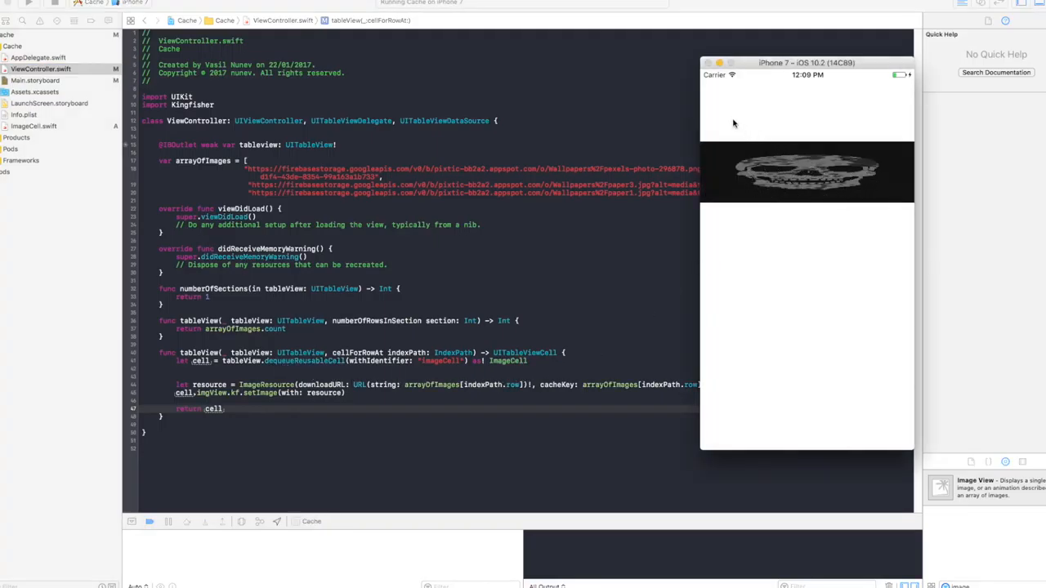
pyautogui.moveTo(771, 121)
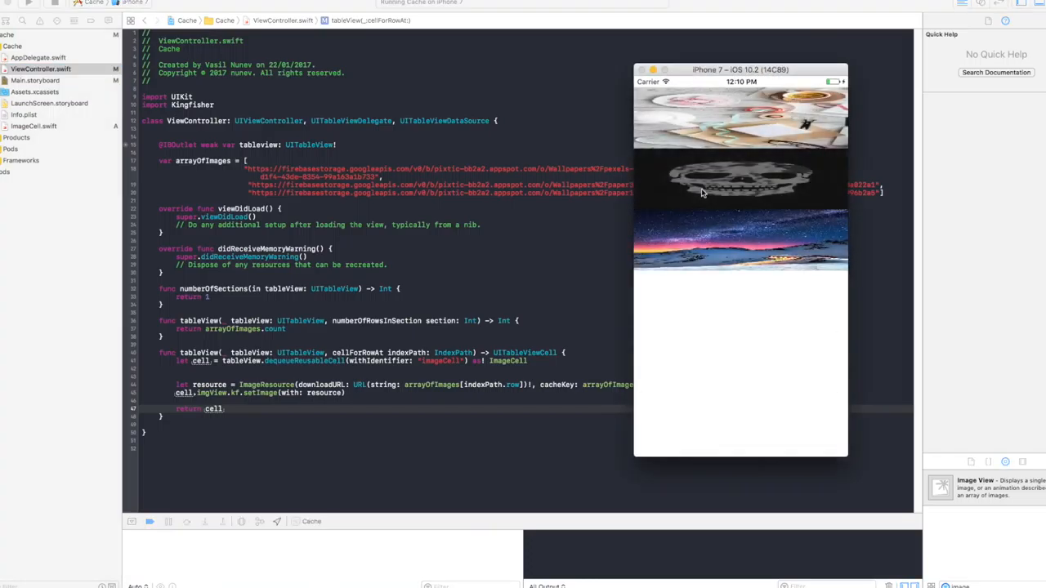
pyautogui.moveTo(704, 154)
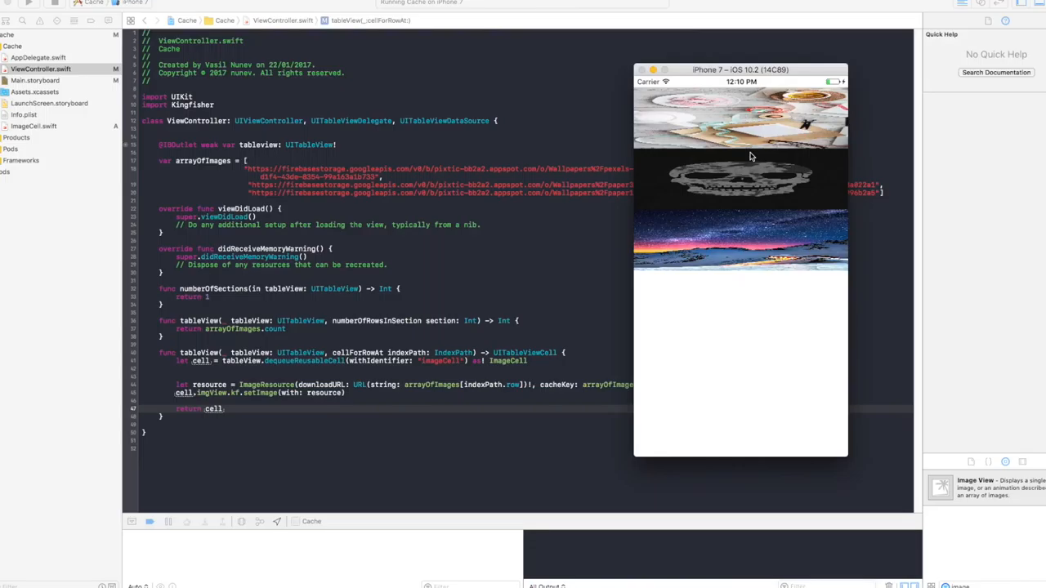
pyautogui.moveTo(772, 155)
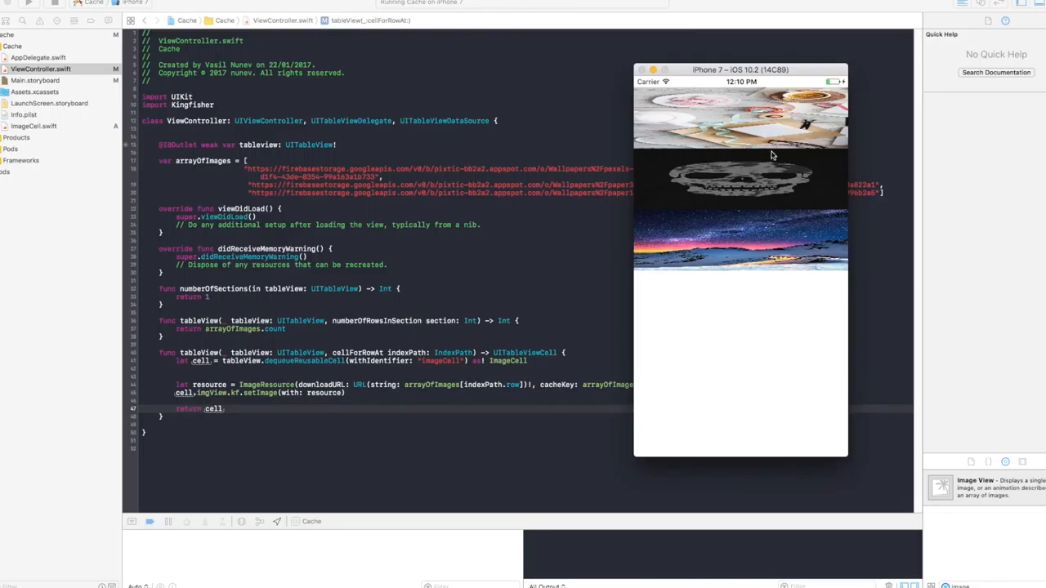